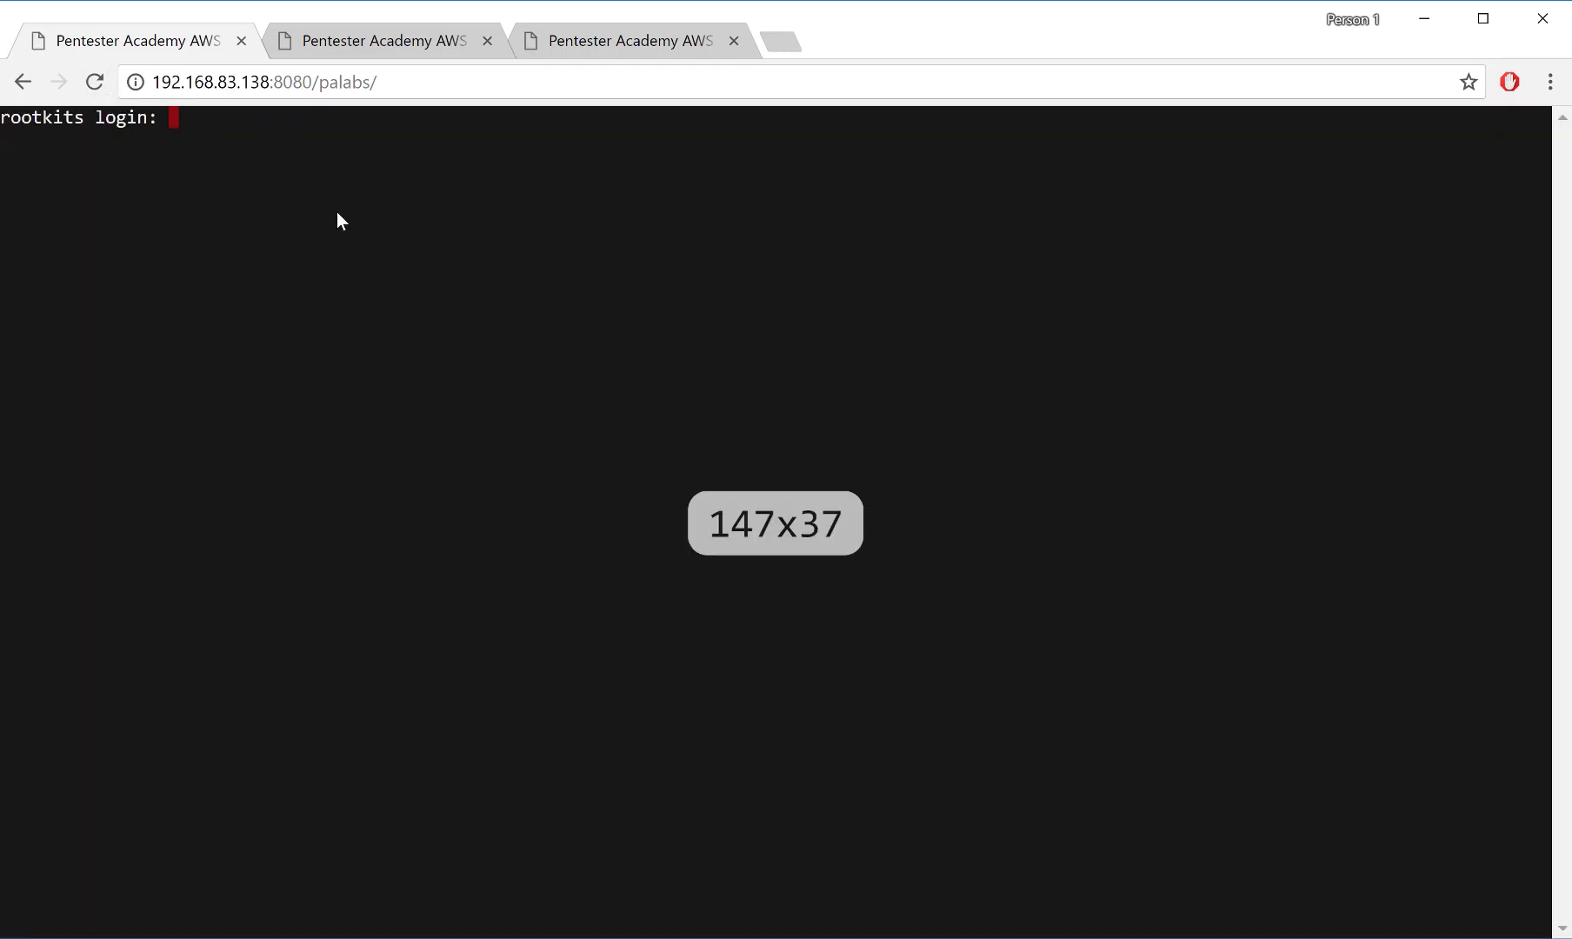
# Log in, move into linux/linux-4.16.7, and start typing cscope -d
pyautogui.write('v')
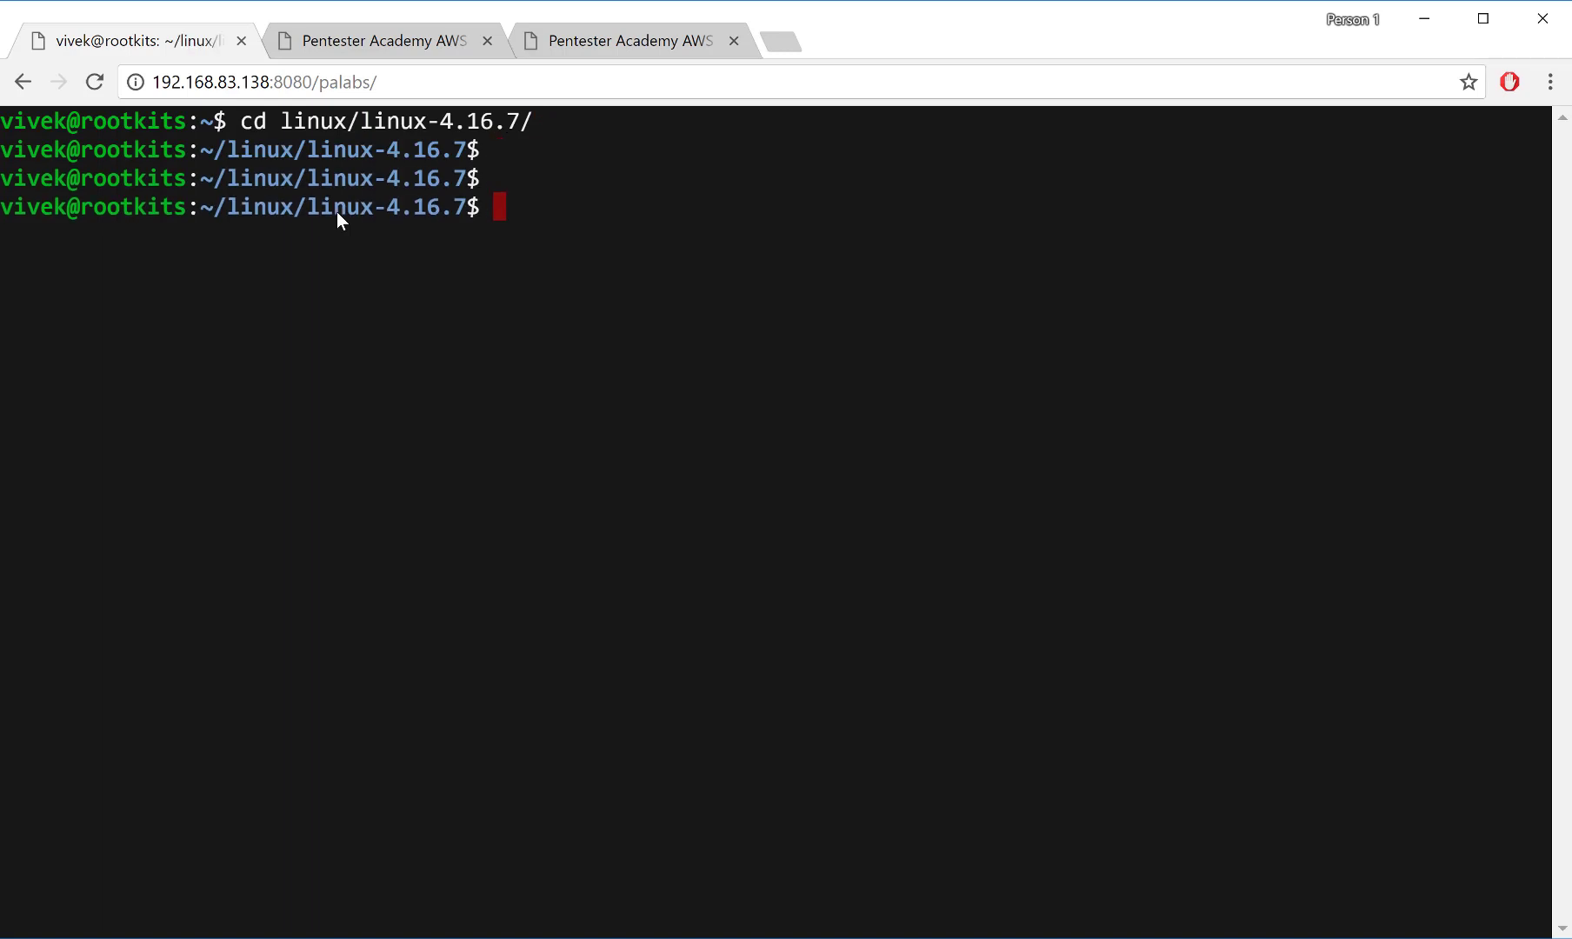
pyautogui.write('cscope -d')
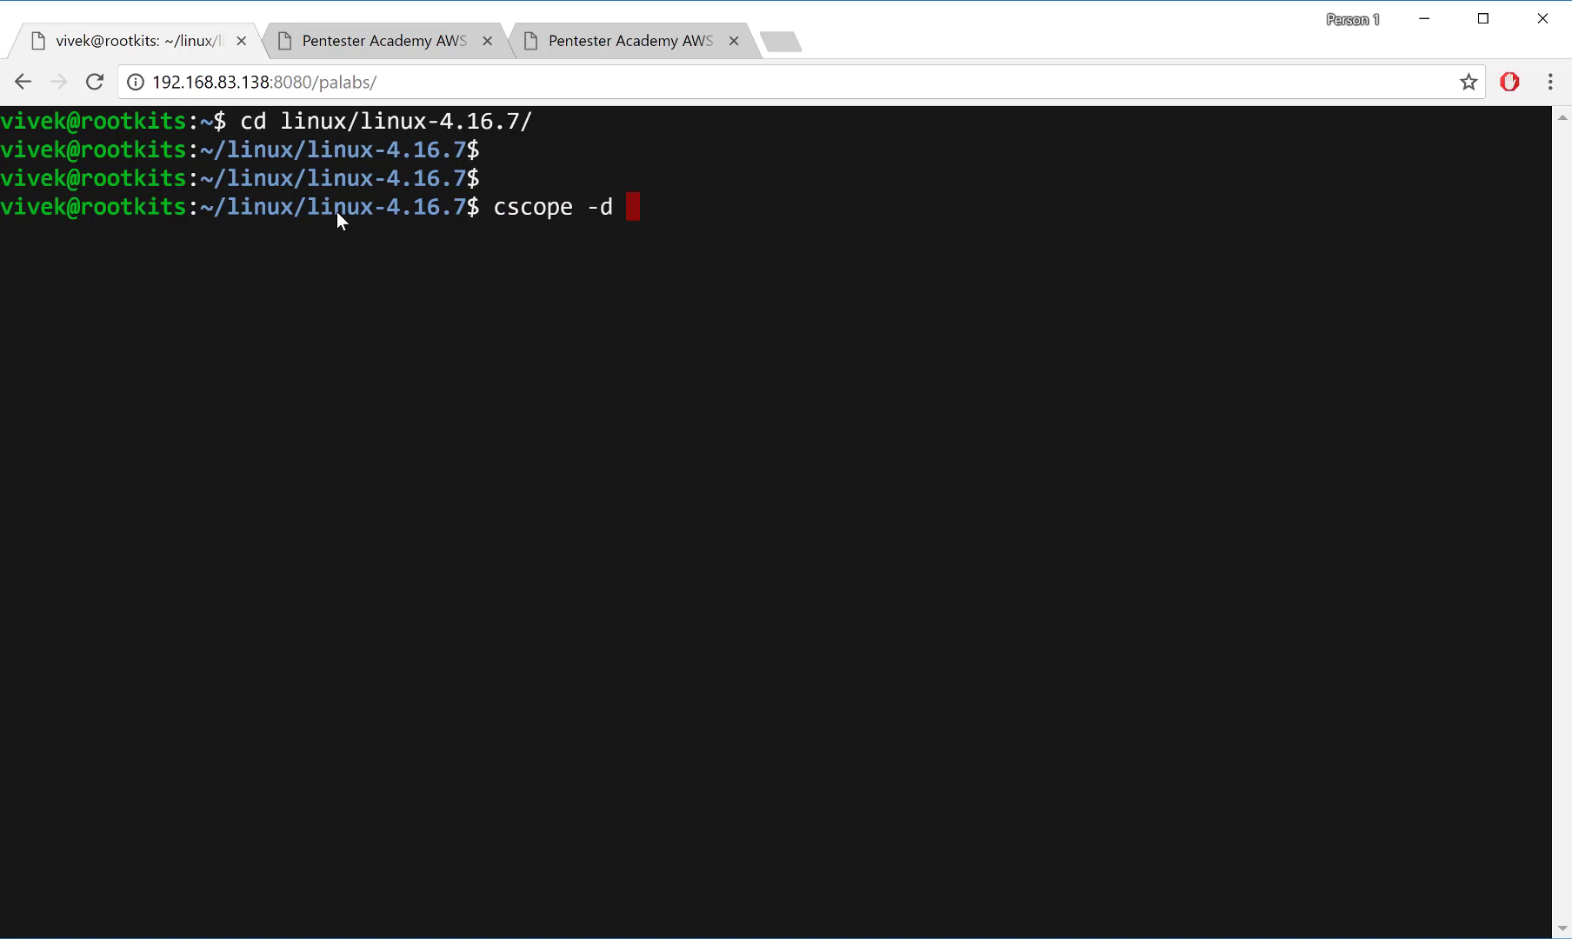
# Launch cscope and open task_struct's global definition in sched.h
pyautogui.press('Return')
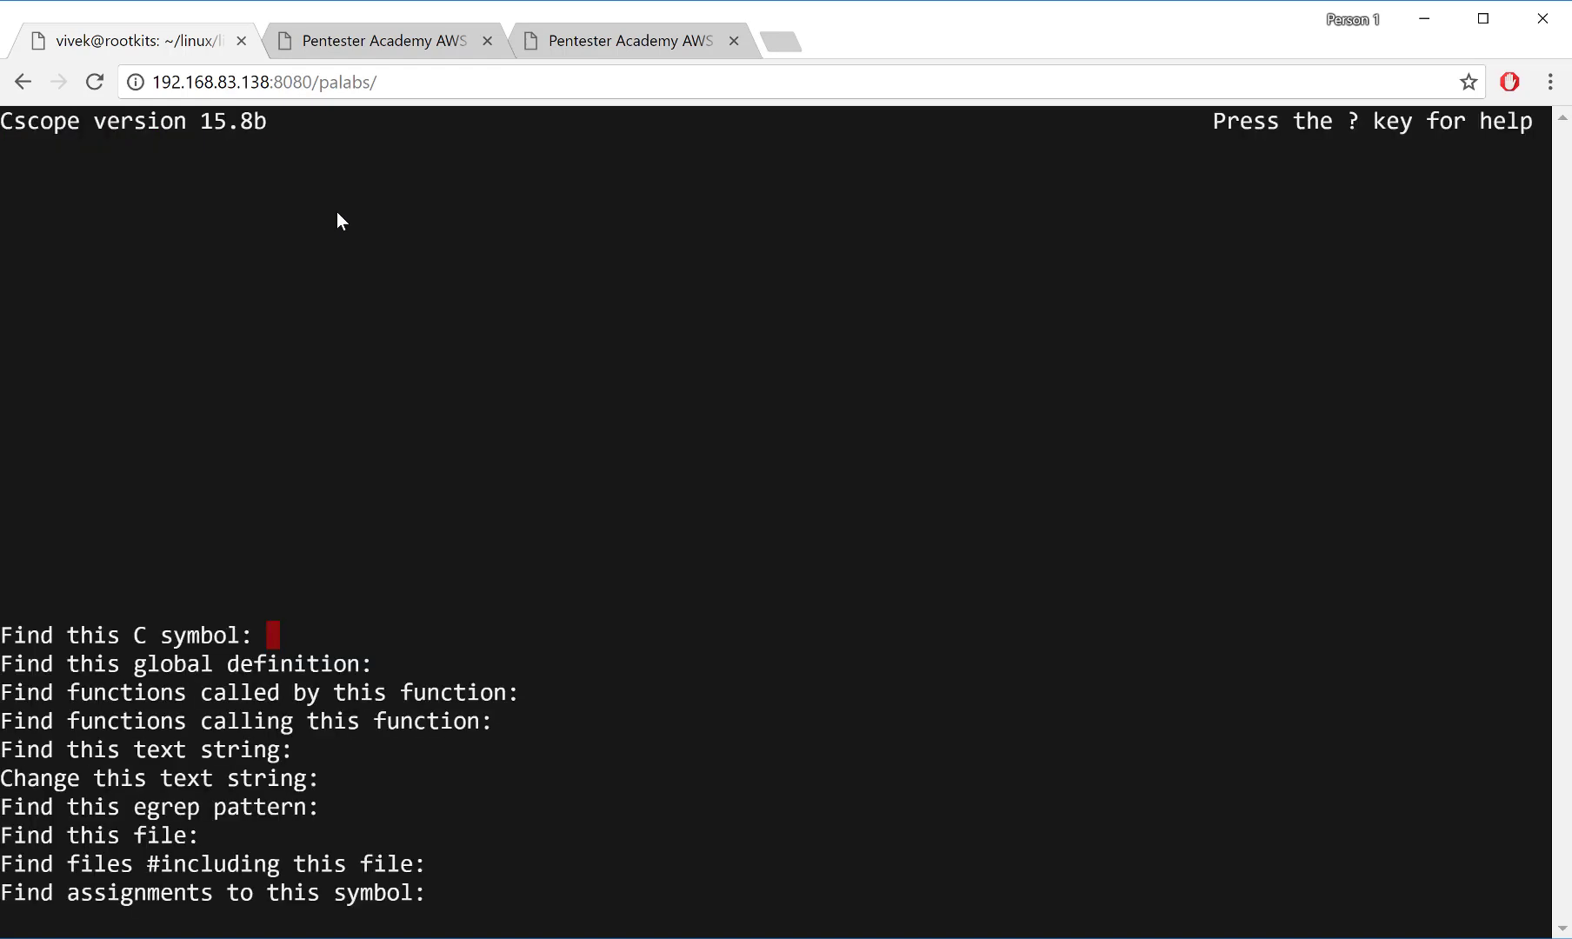
pyautogui.write('task_struct')
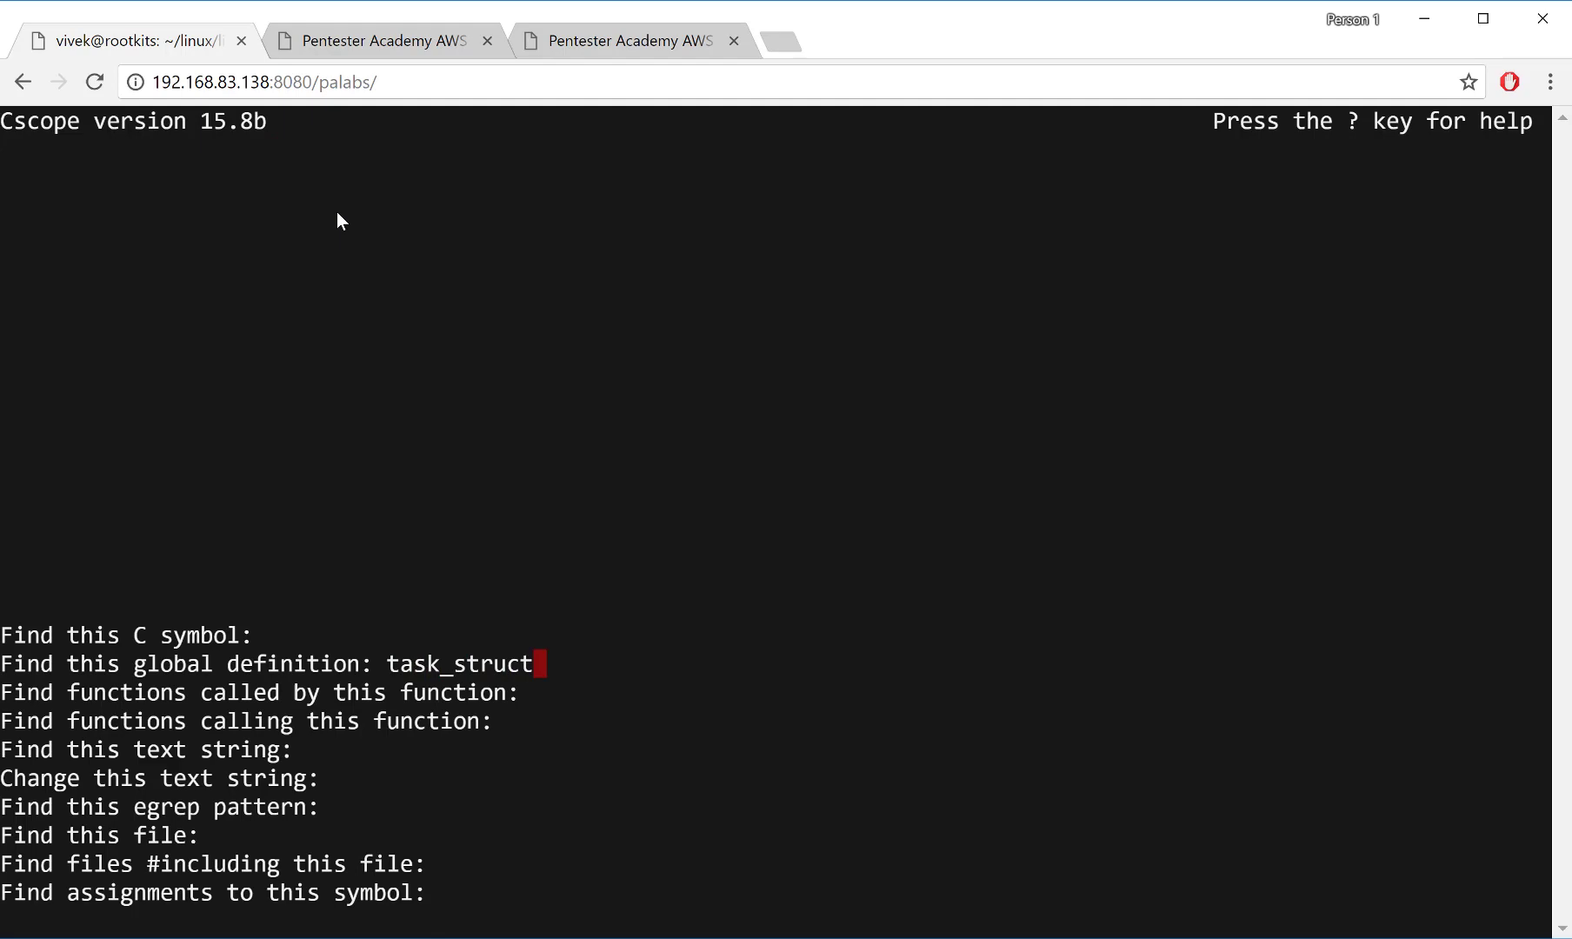
pyautogui.press('Return')
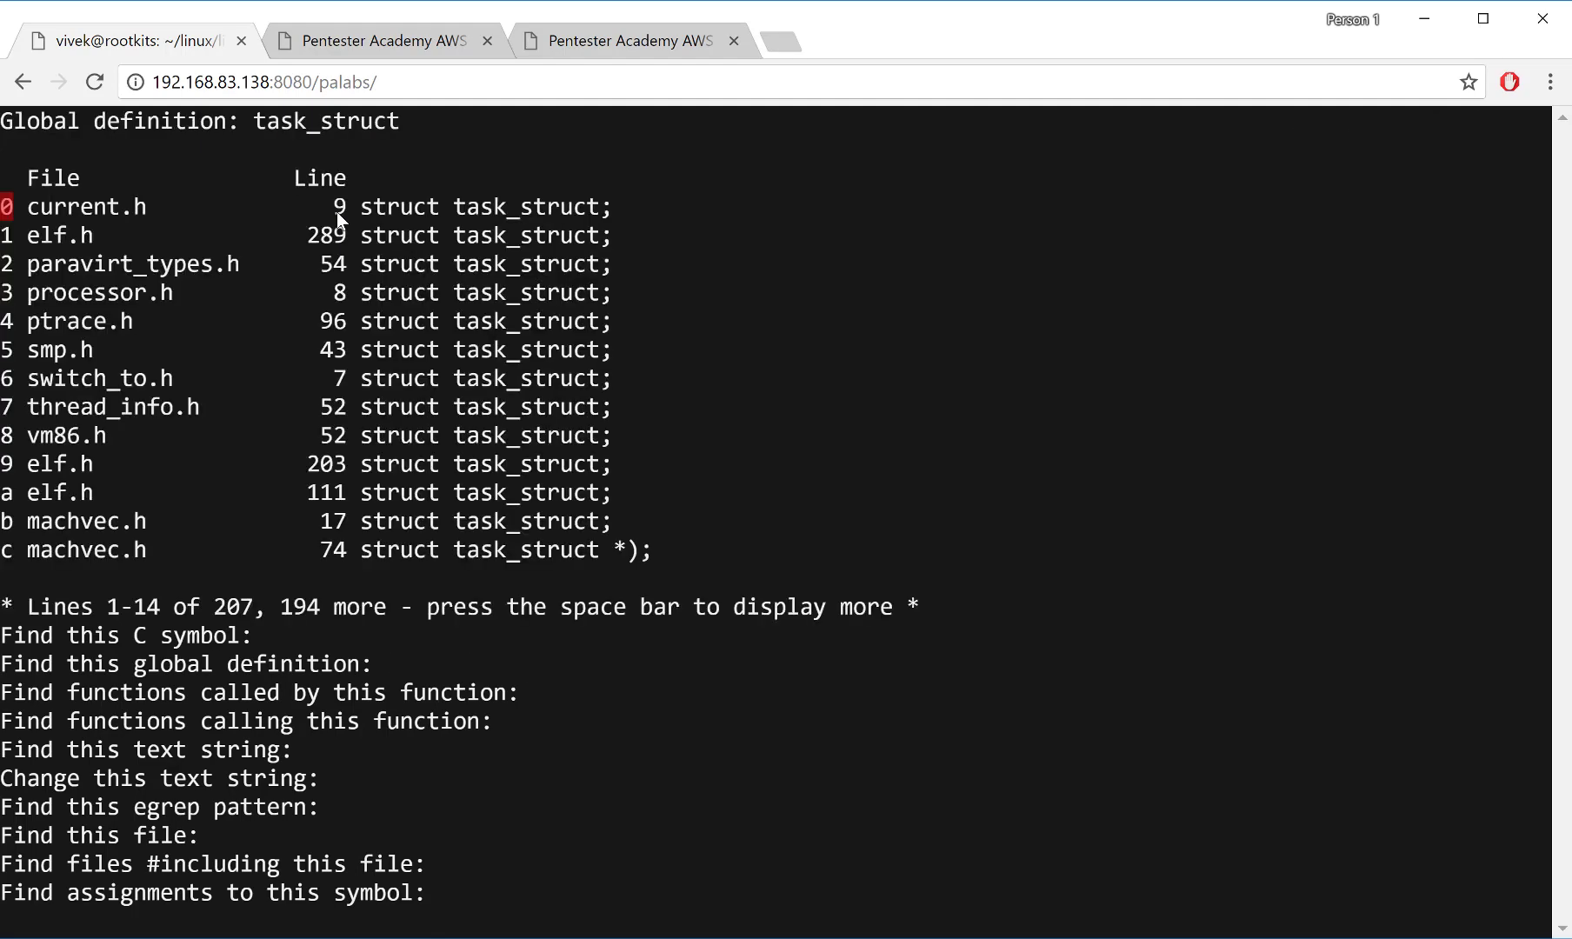
pyautogui.press('space')
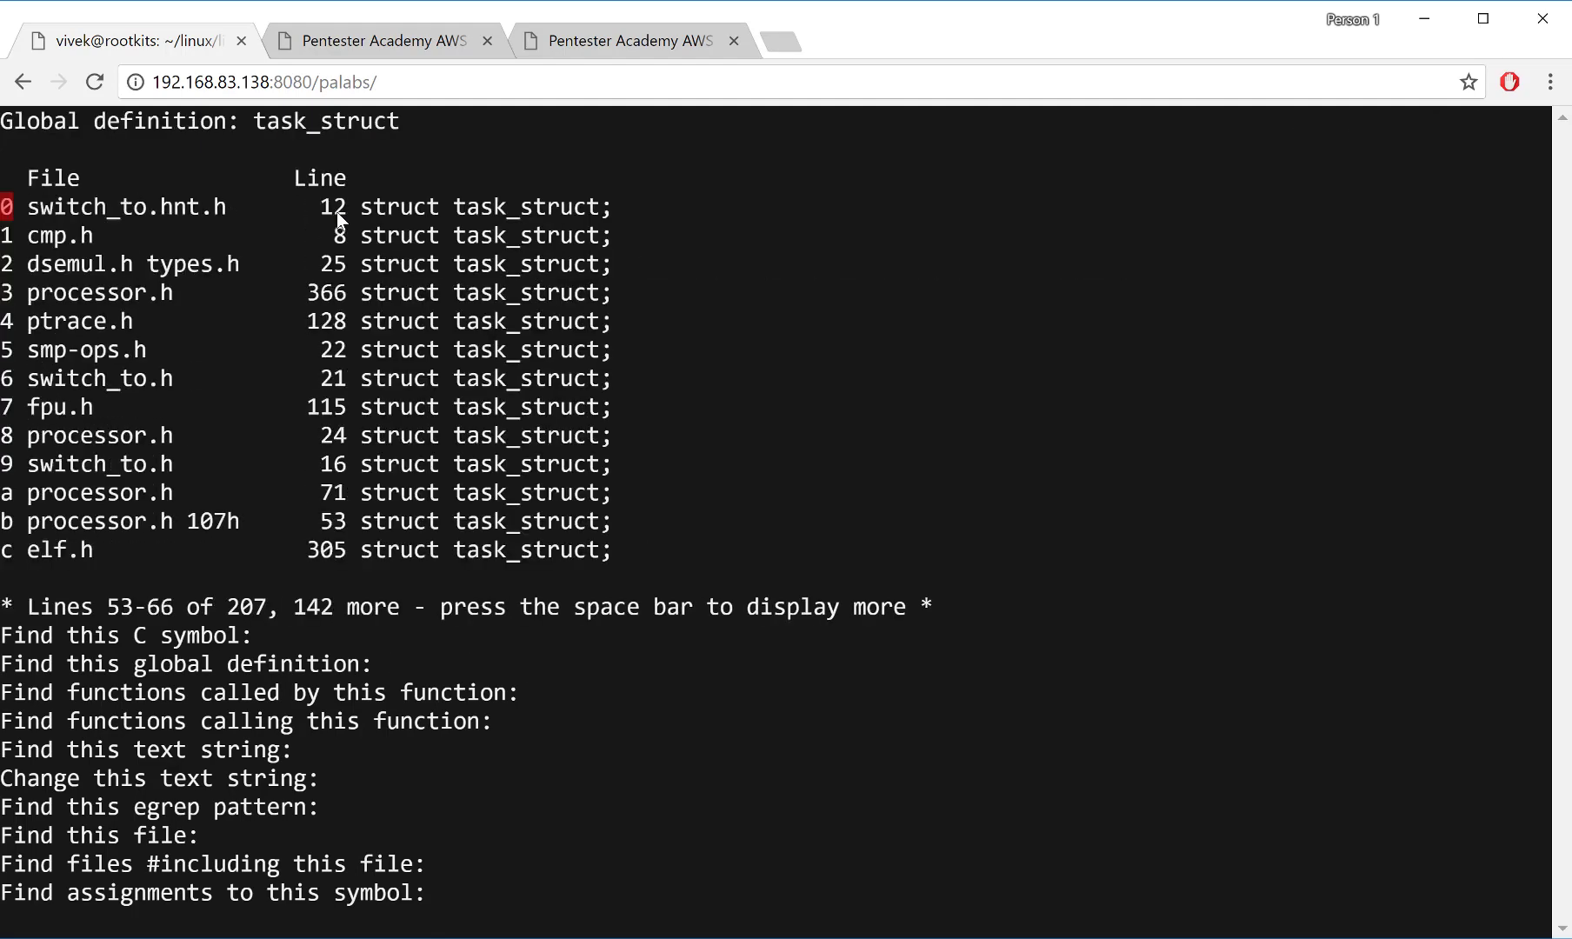
pyautogui.press('space')
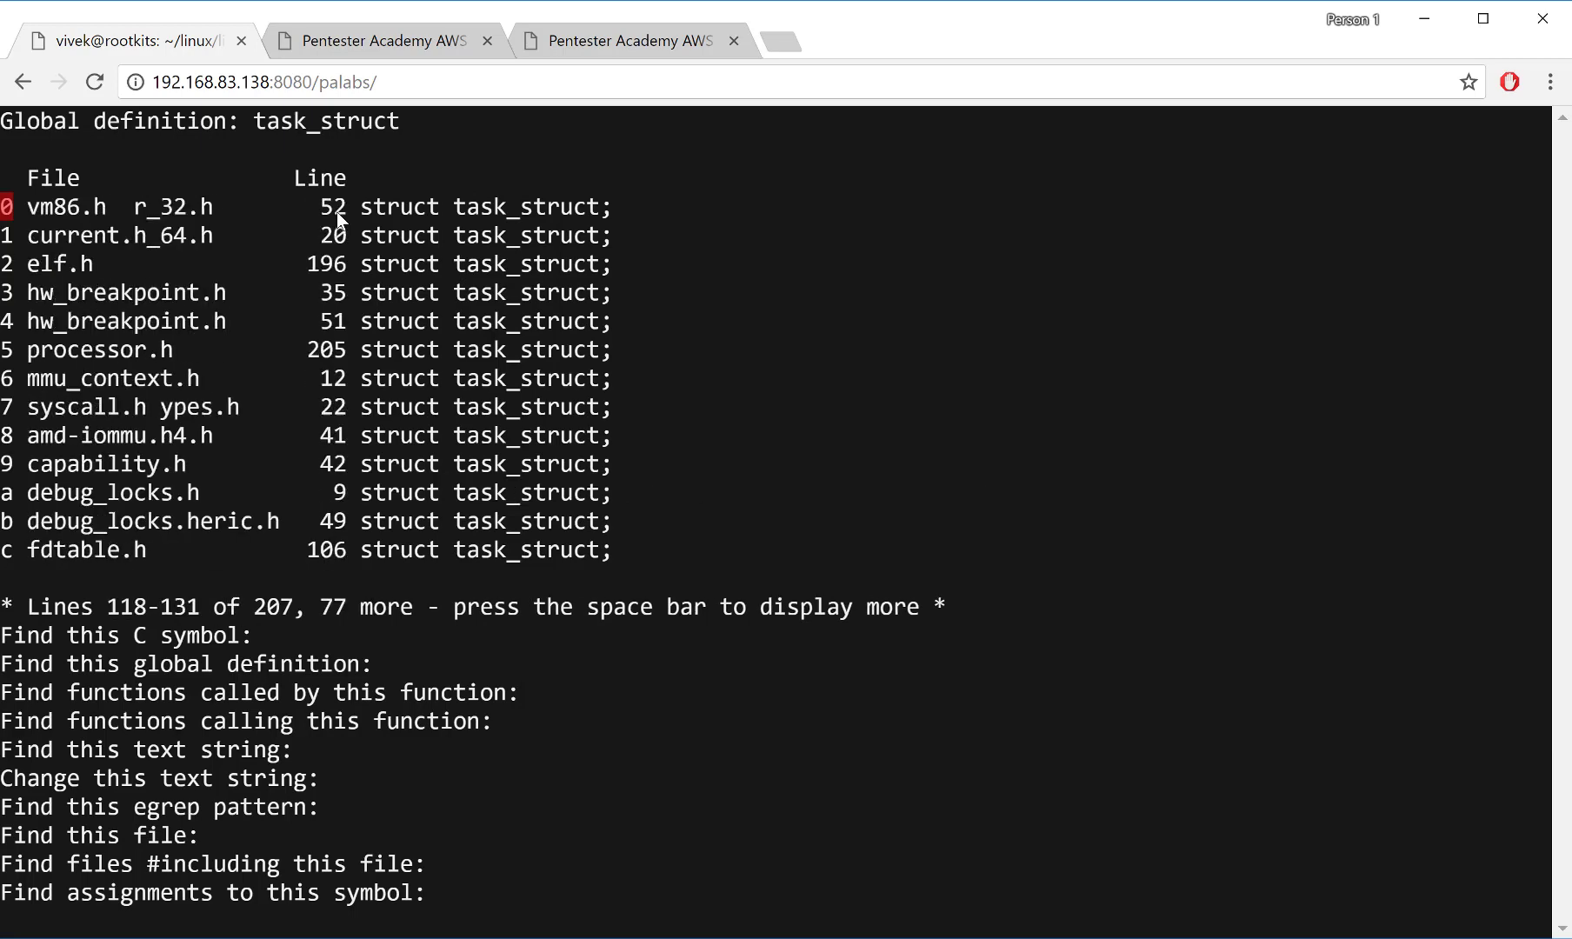
pyautogui.press('space')
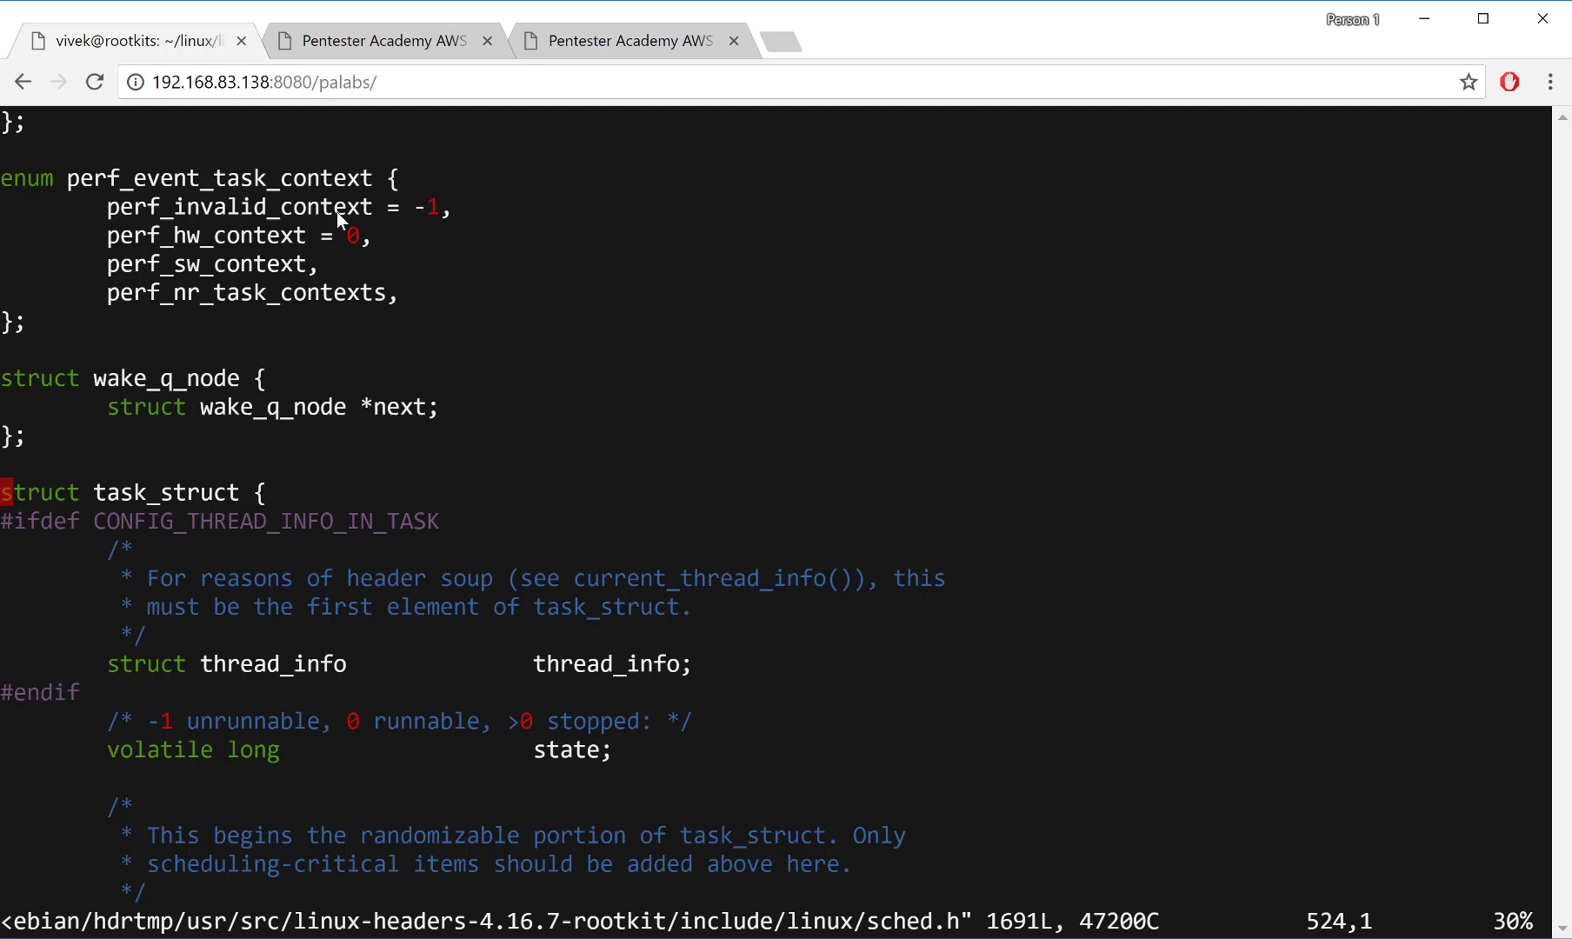
# Scroll through the task_struct fields in sched.h
pyautogui.scroll(-3)
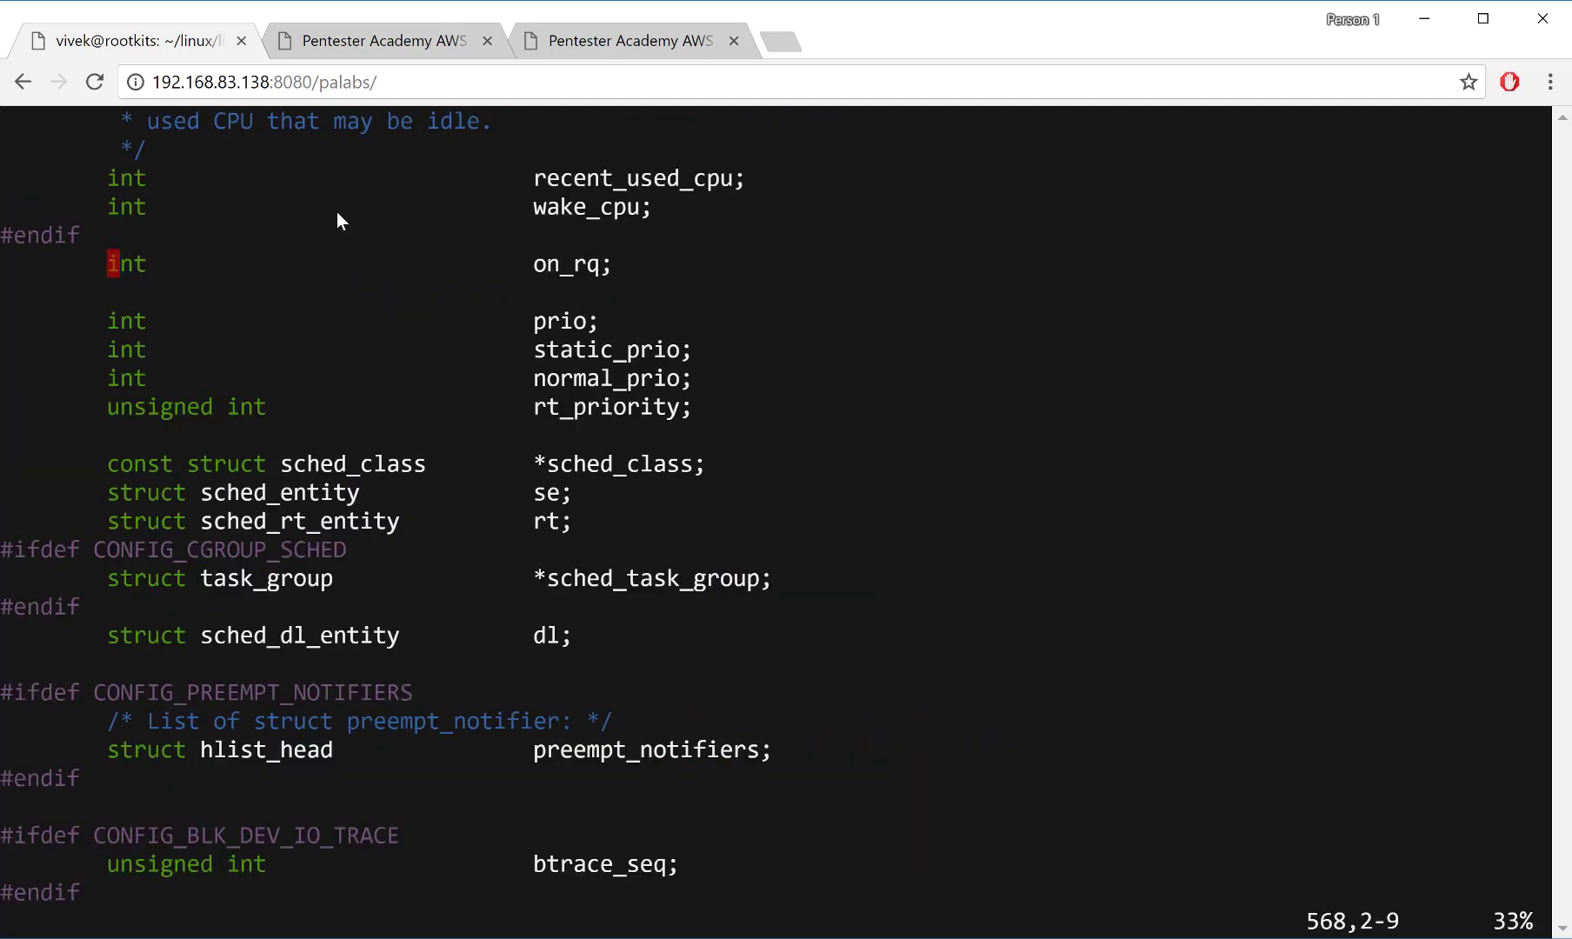
pyautogui.scroll(-3)
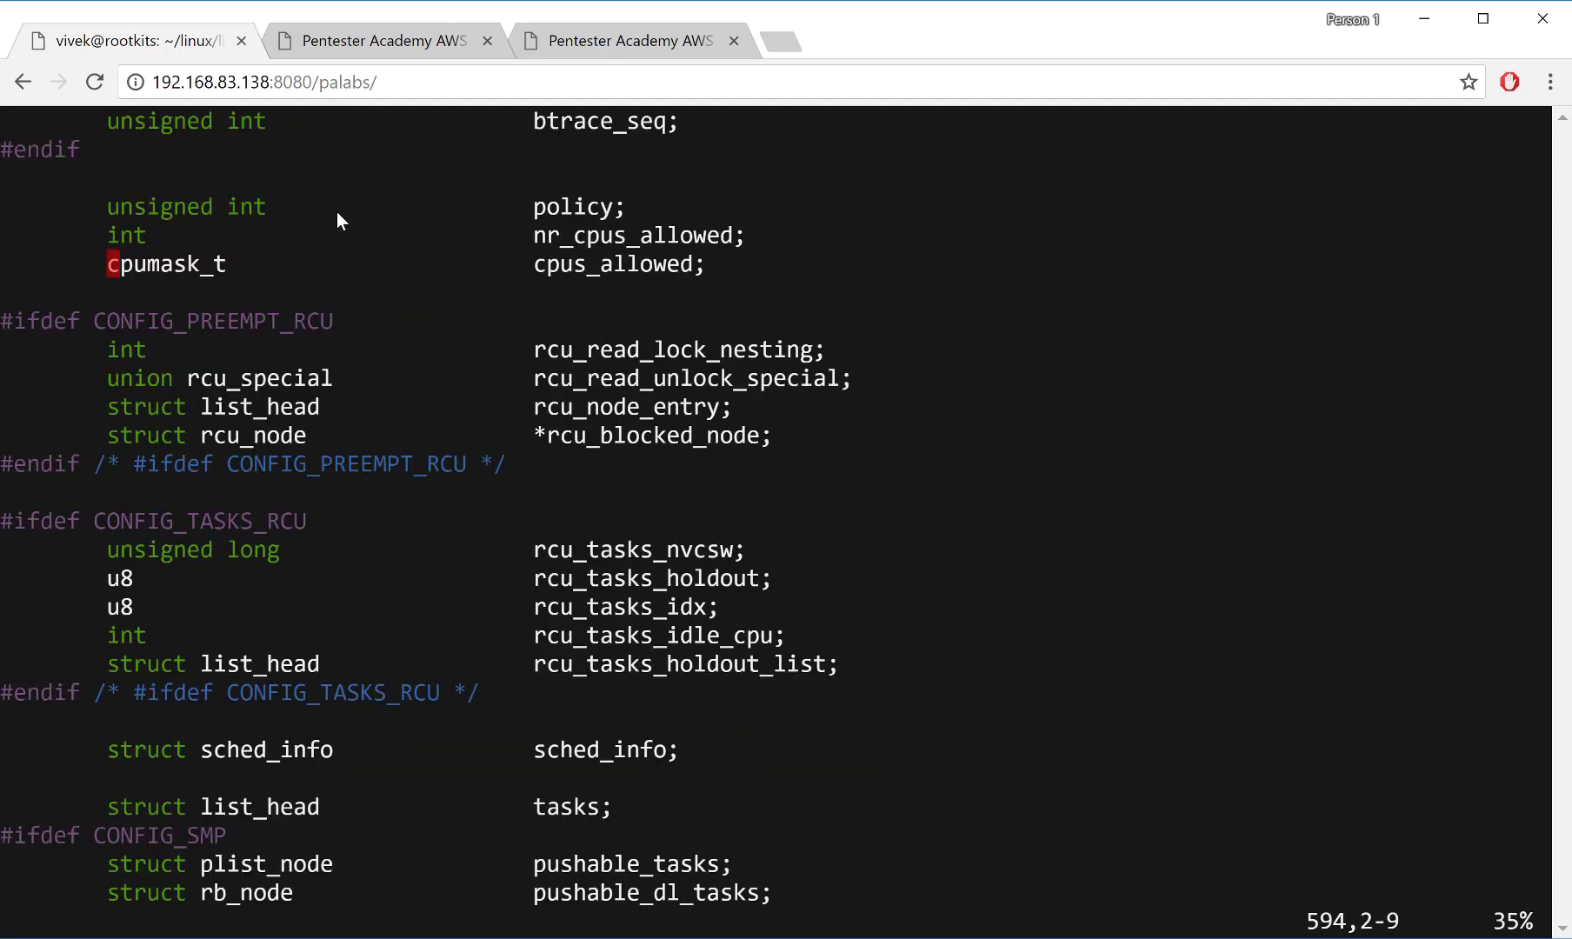
pyautogui.scroll(-3)
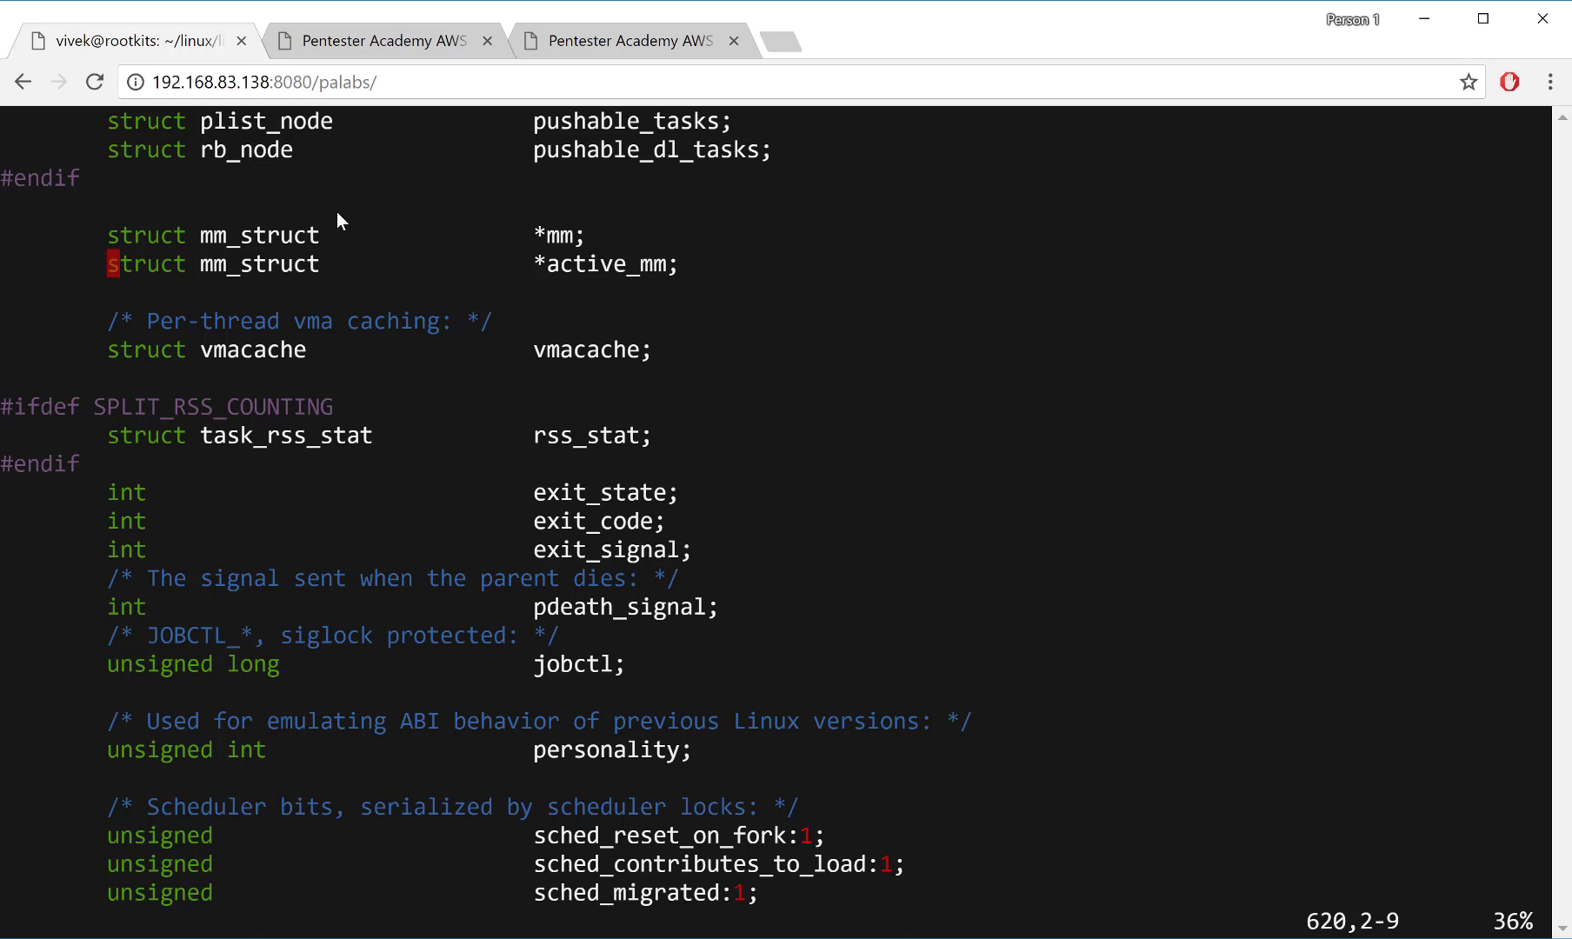
pyautogui.scroll(-3)
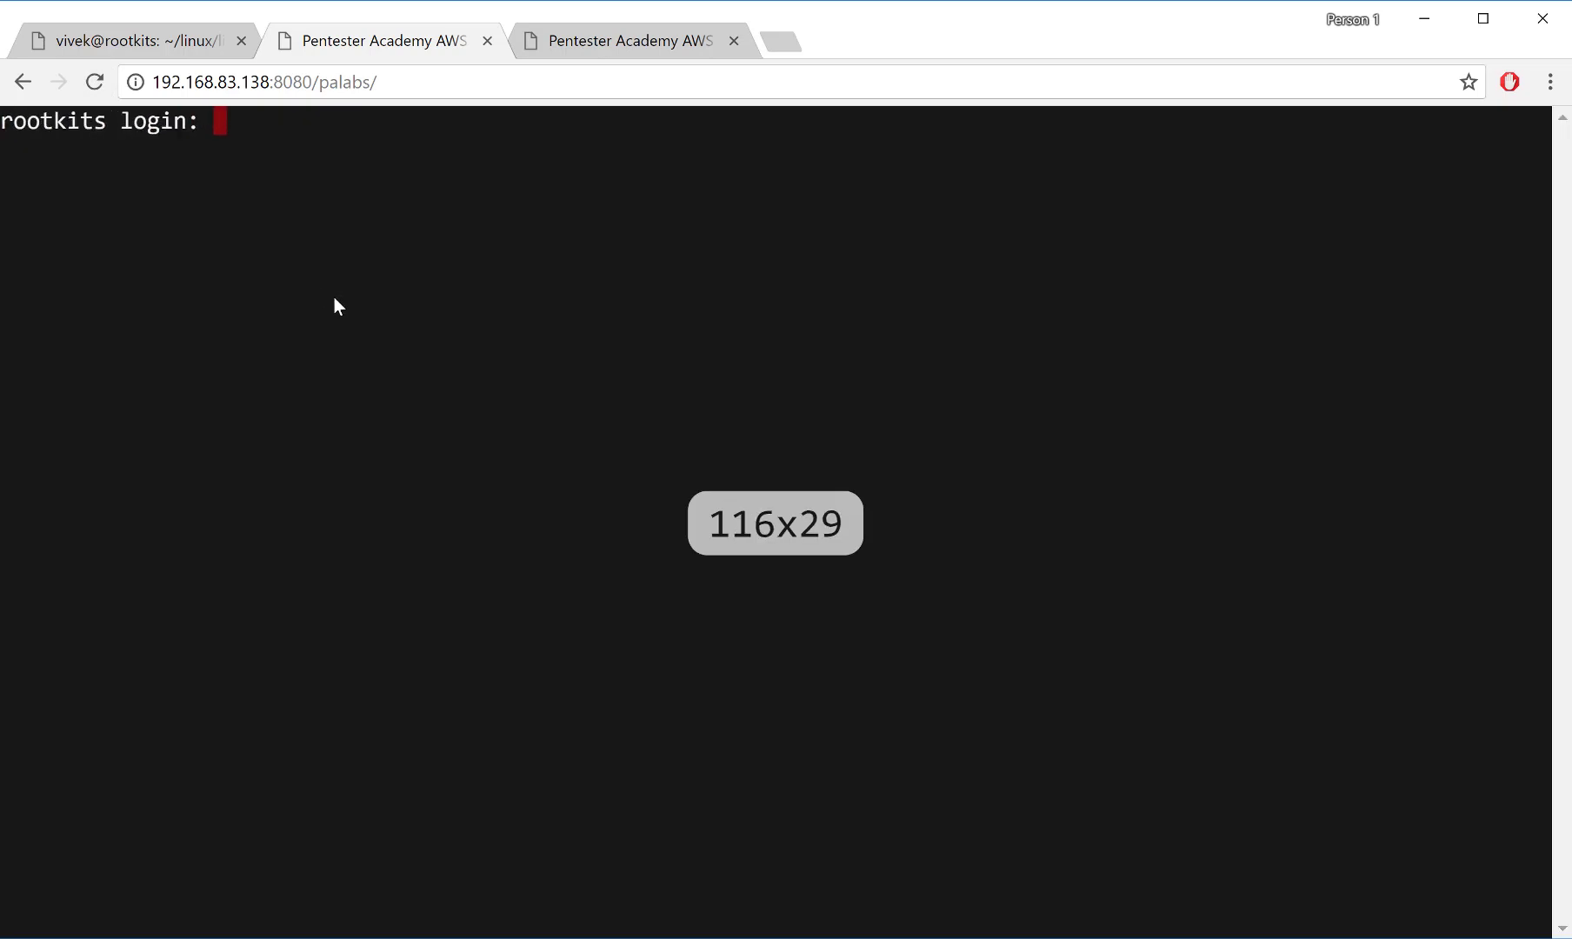
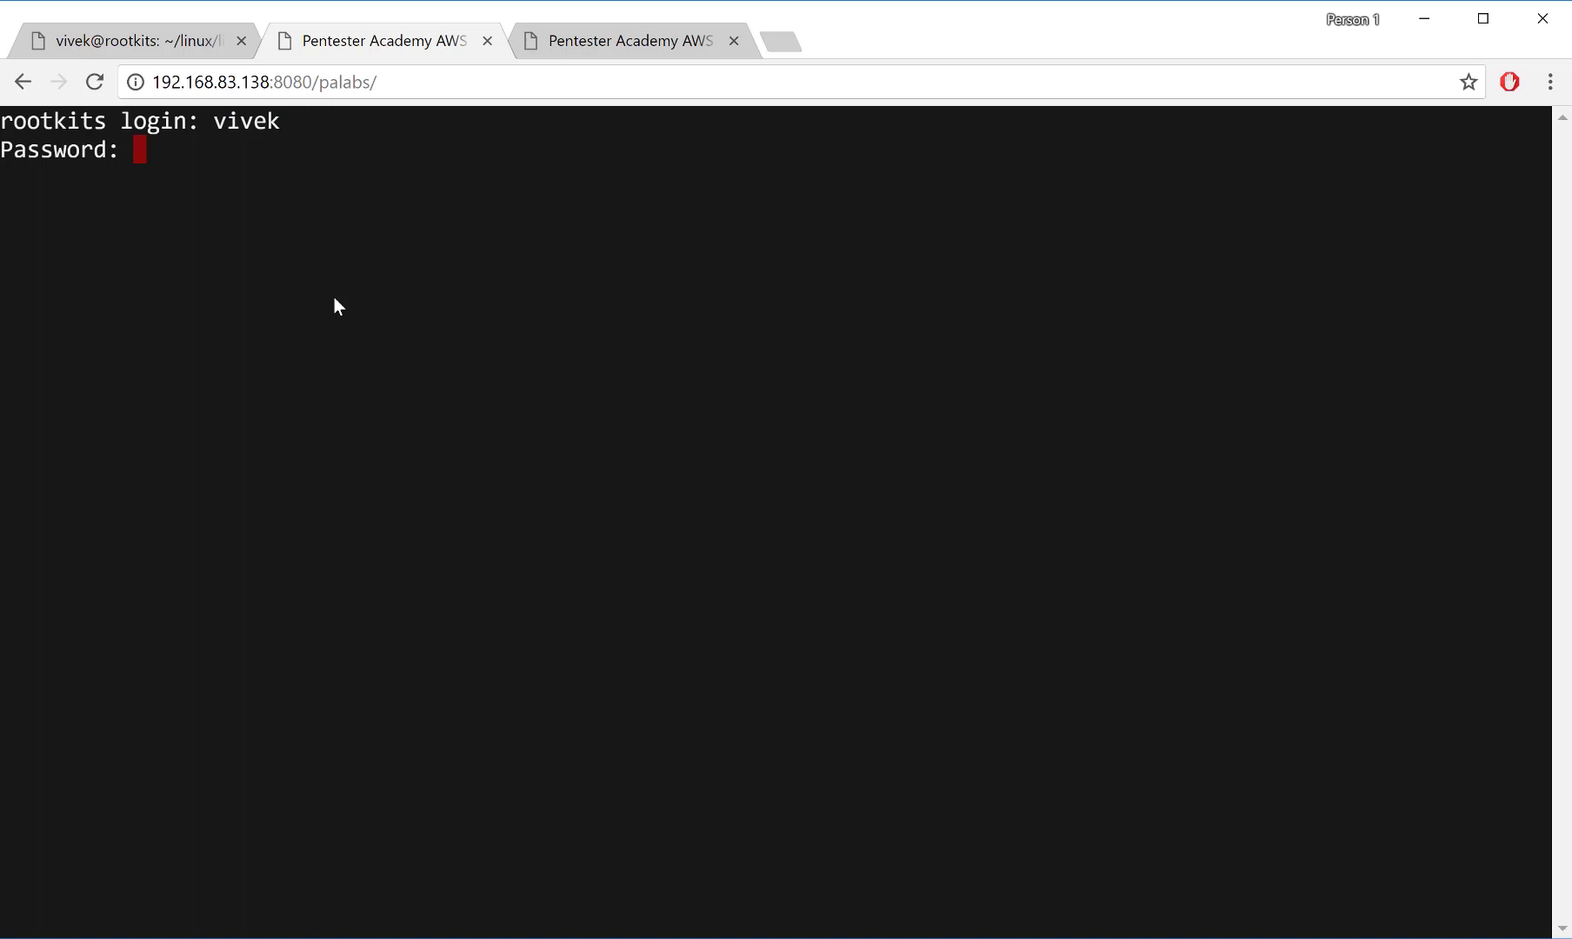
pyautogui.press('Return')
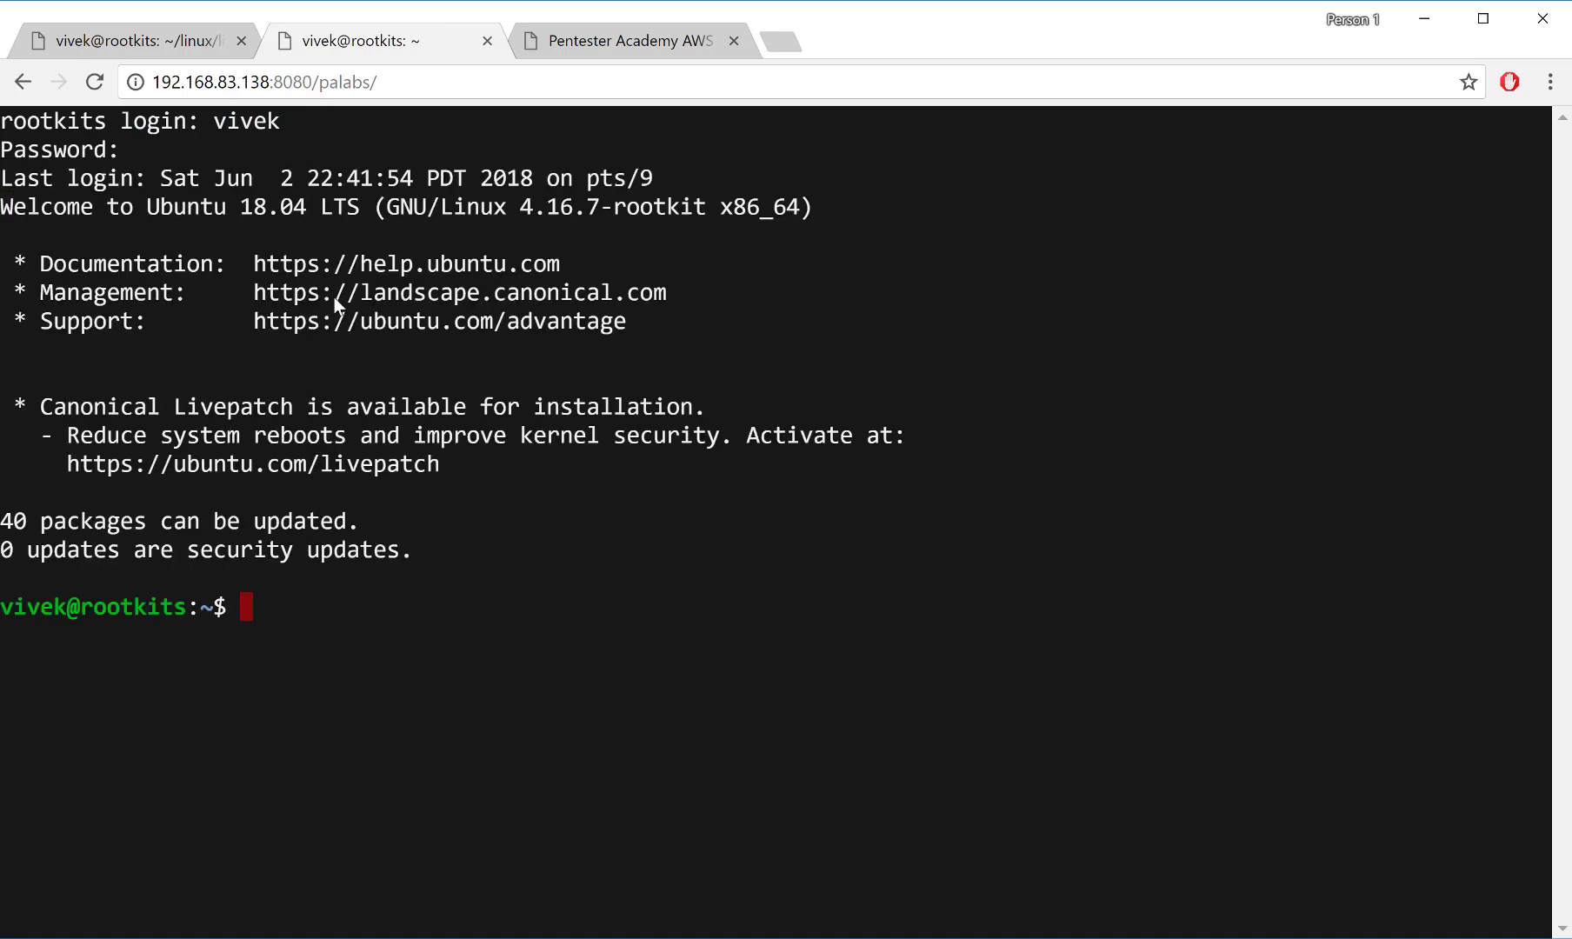
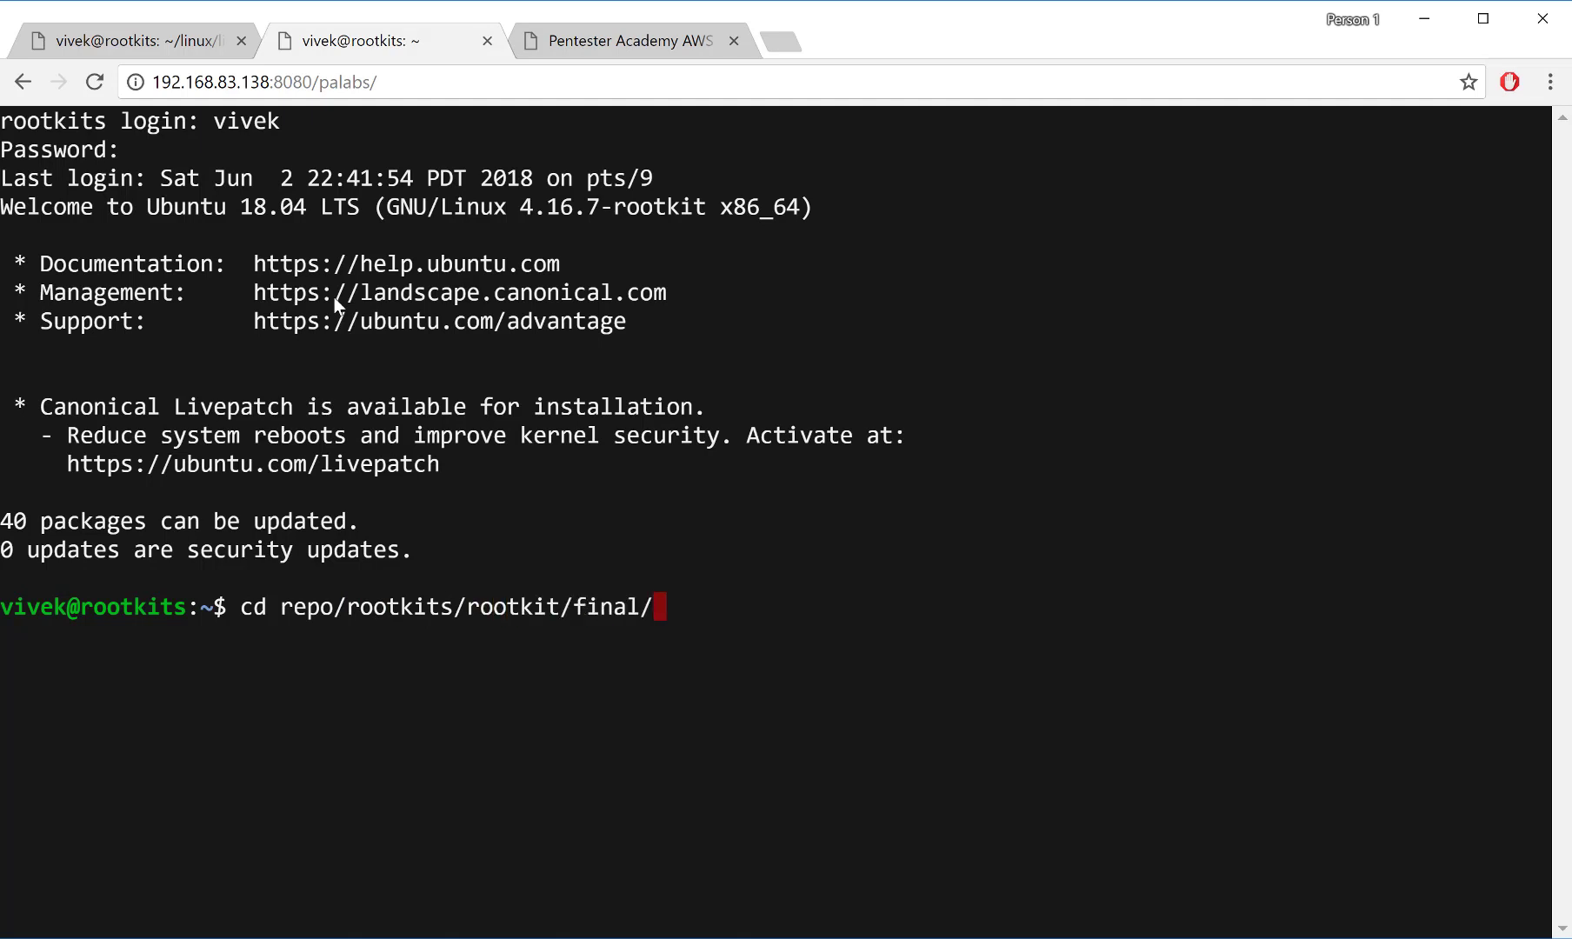
pyautogui.press('Return')
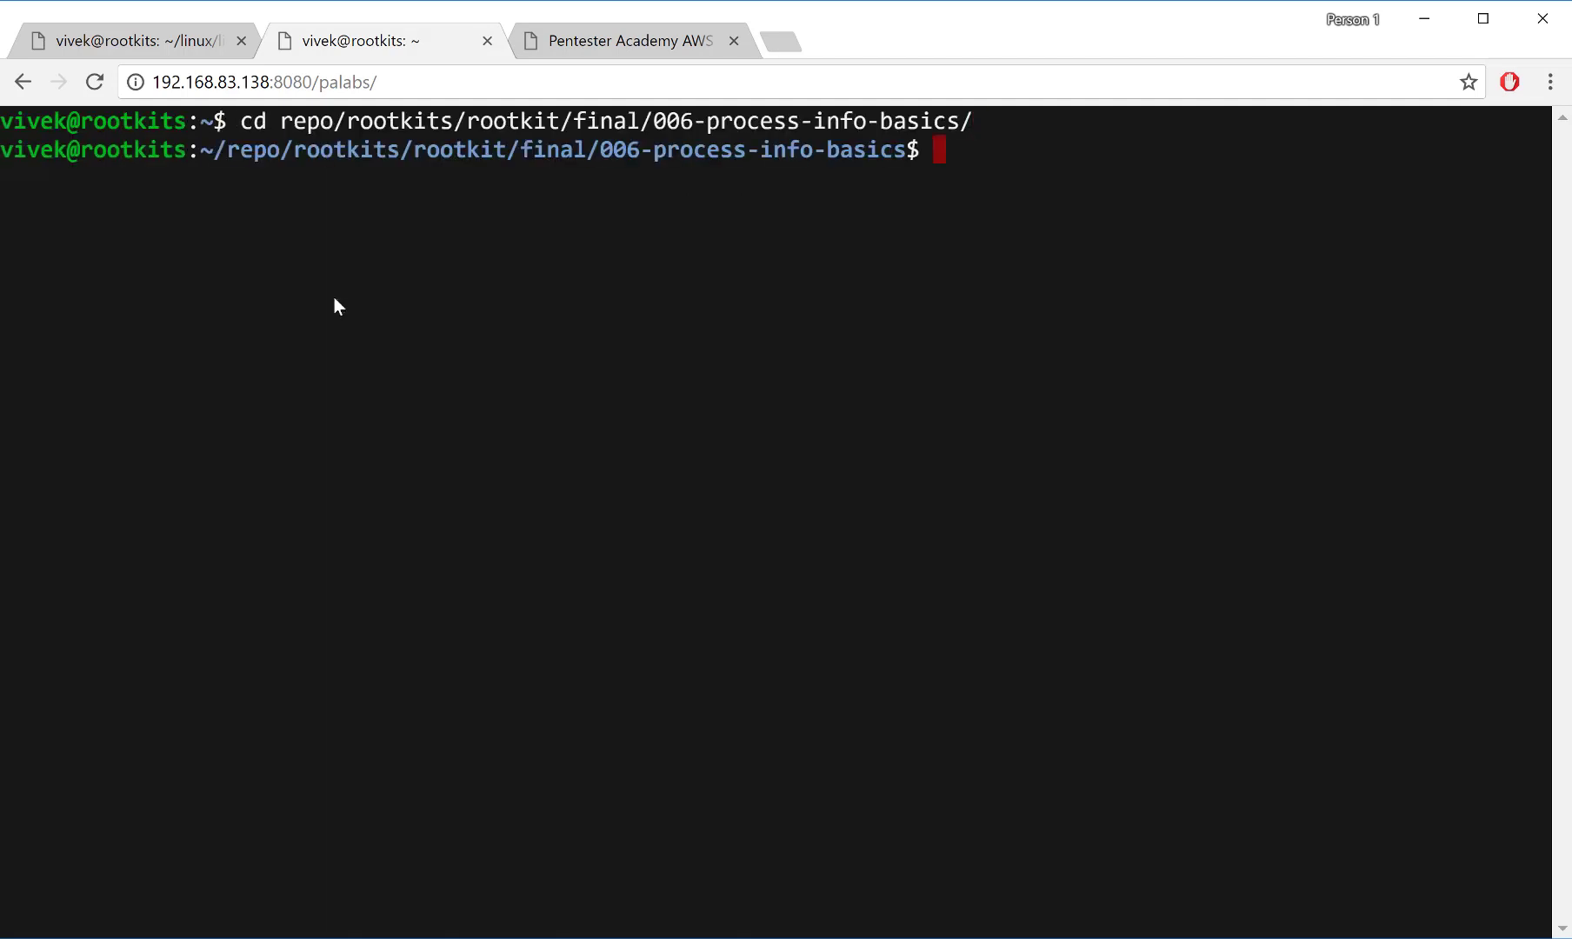
# Open processinfobasics.c in vim and scroll through its code
pyautogui.write('vim p')
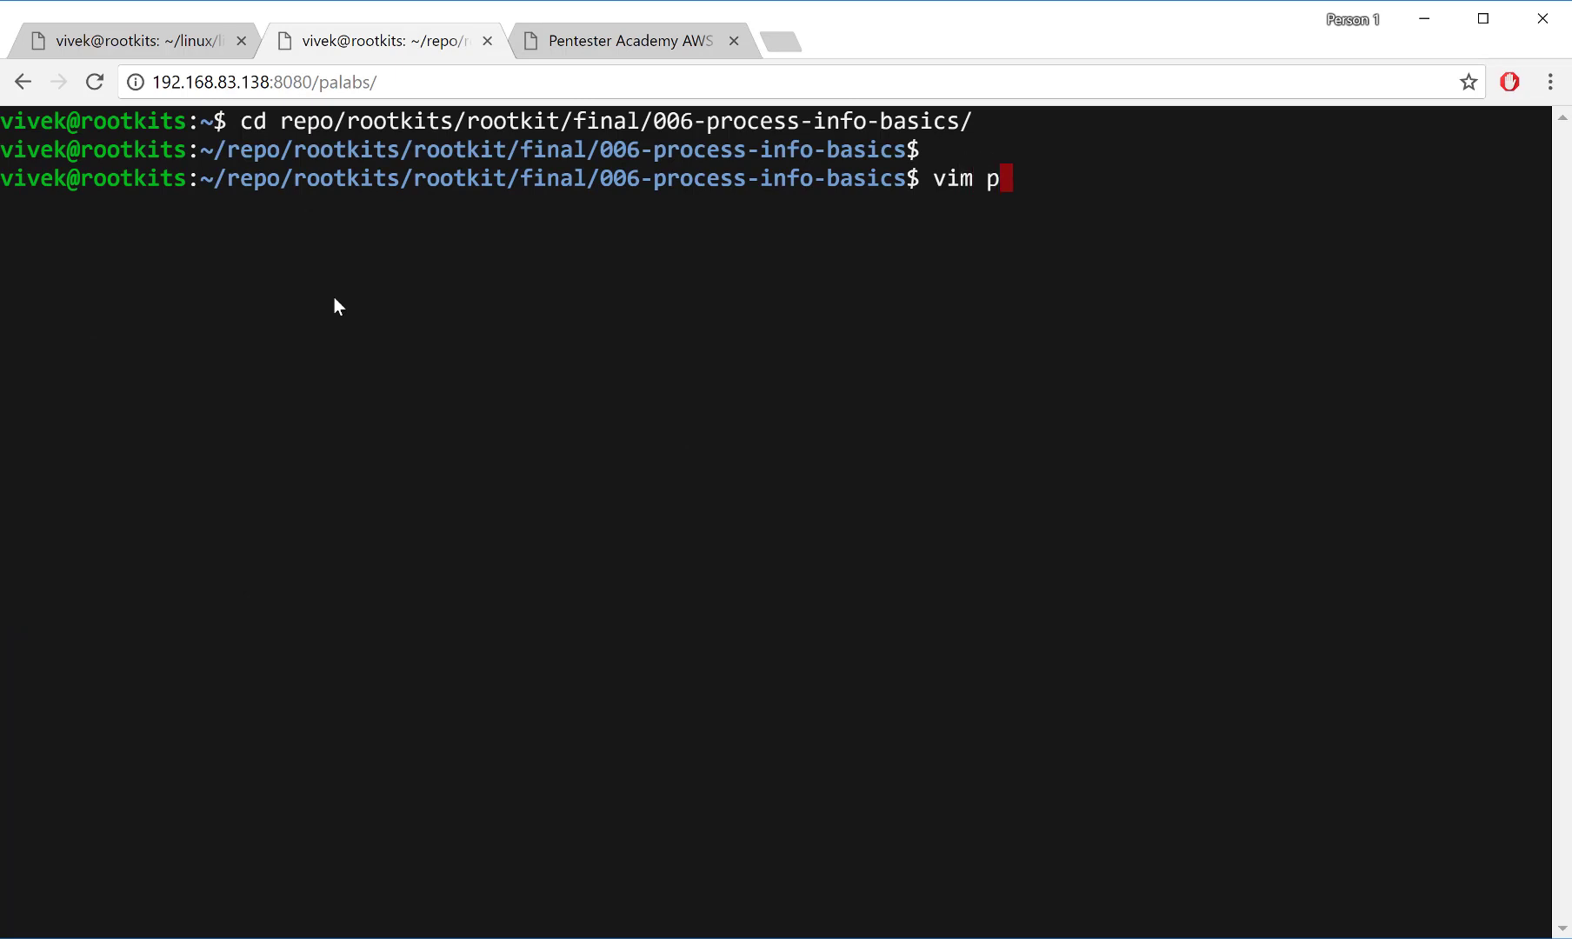
pyautogui.write('rocessinfobasics.')
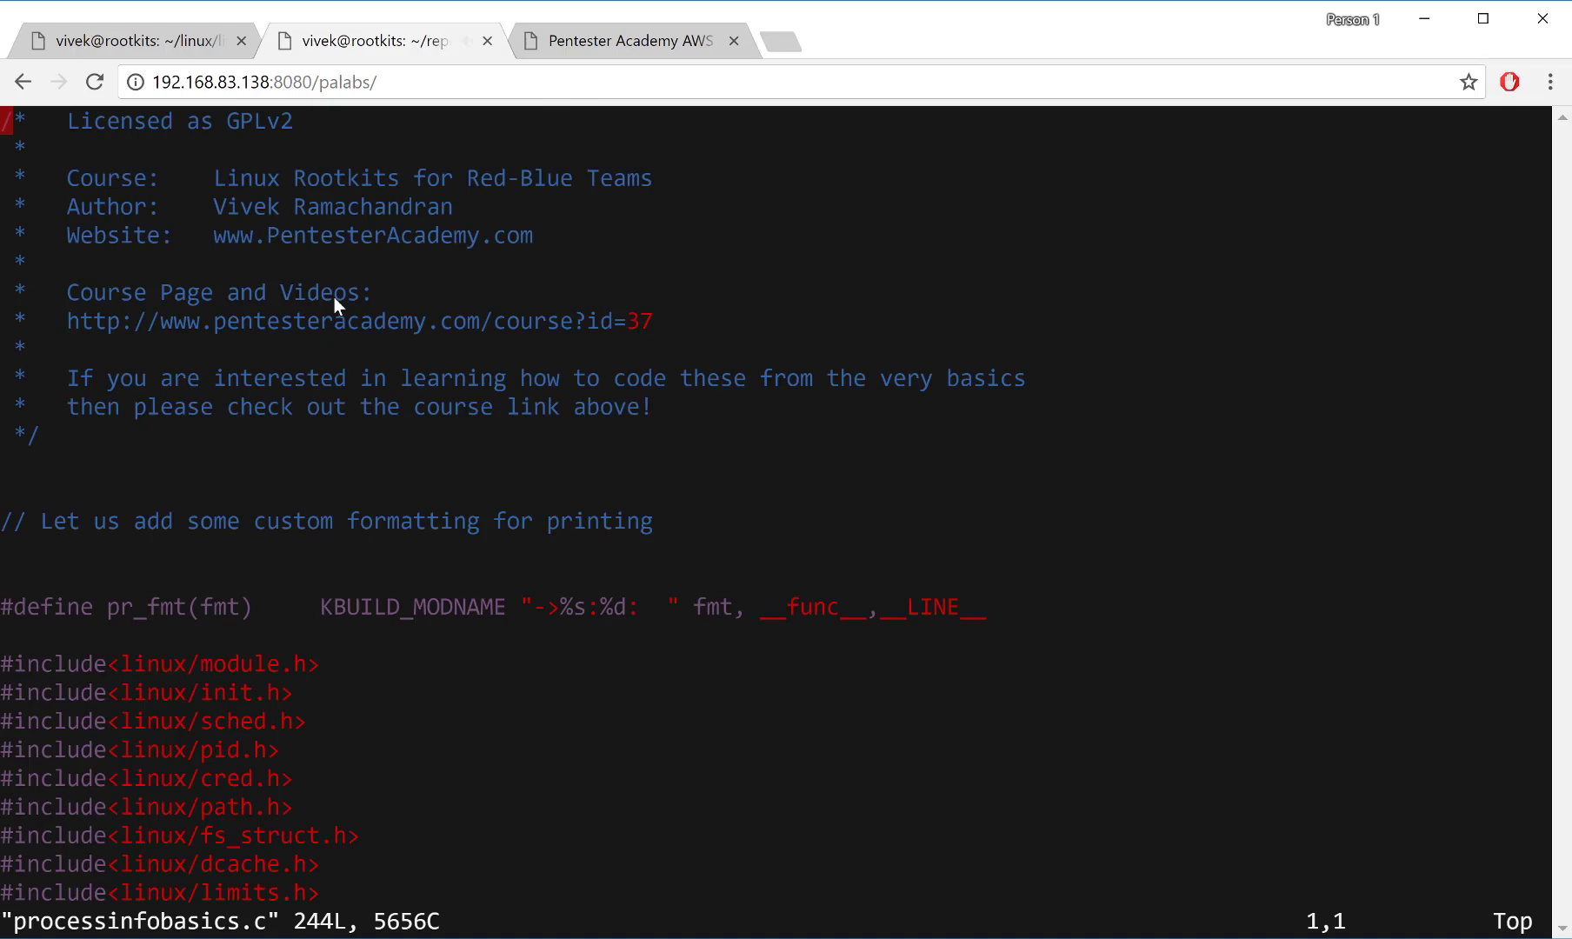
pyautogui.scroll(-3)
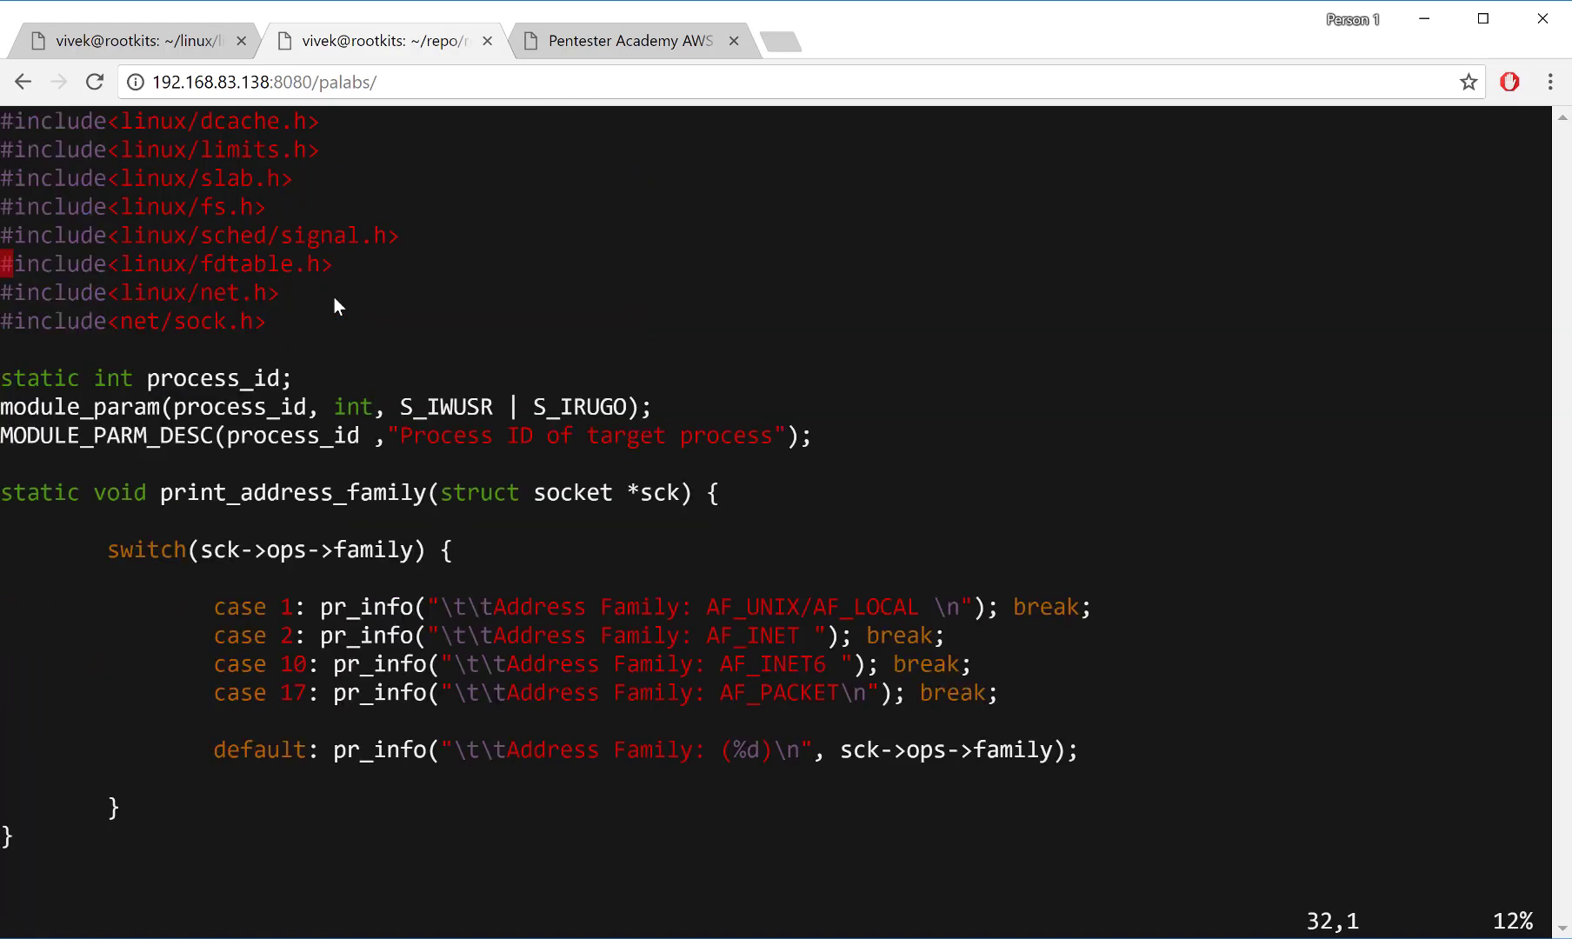
pyautogui.scroll(-3)
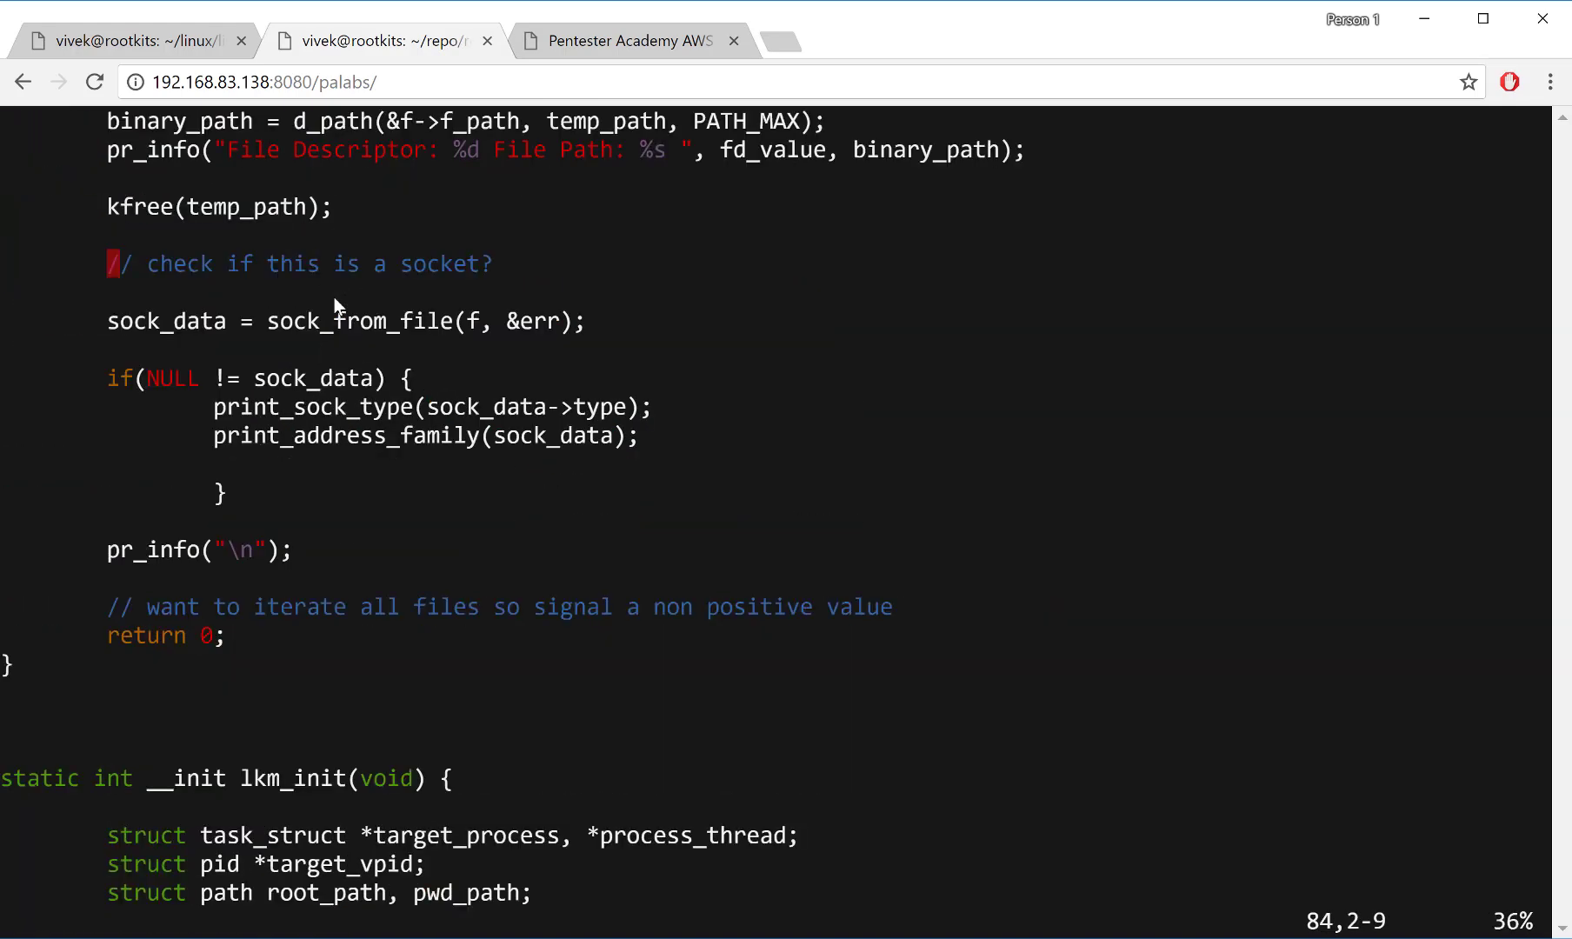
pyautogui.scroll(-3)
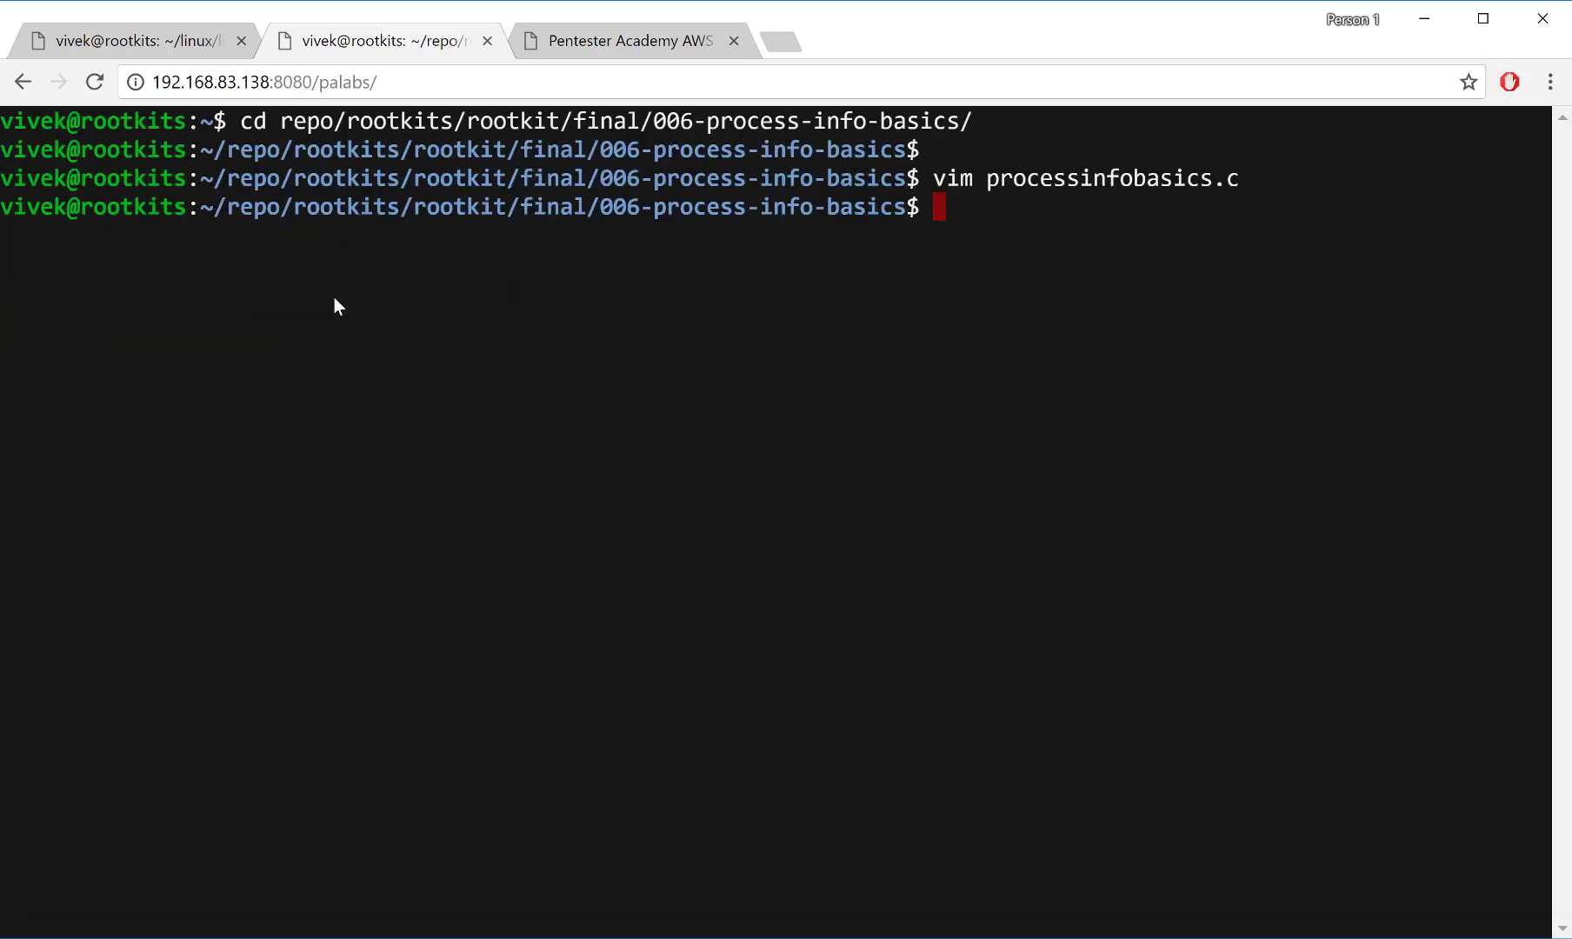
# Build the kernel module and run ps to find the bash shell's PID
pyautogui.press('ctrl+r')
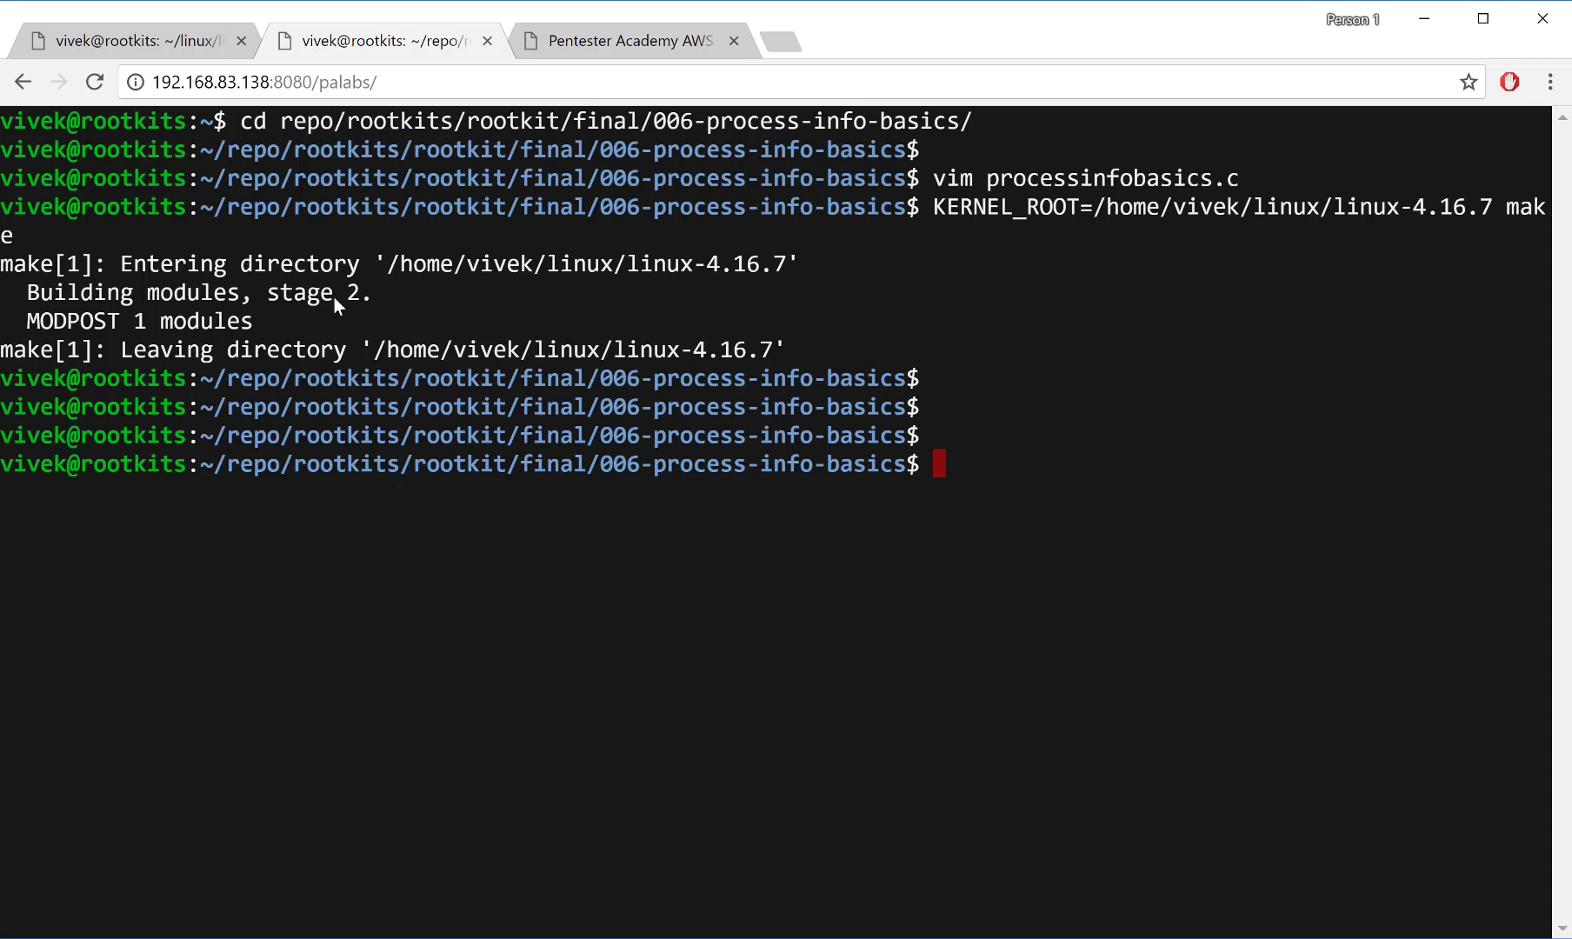
pyautogui.write('ps')
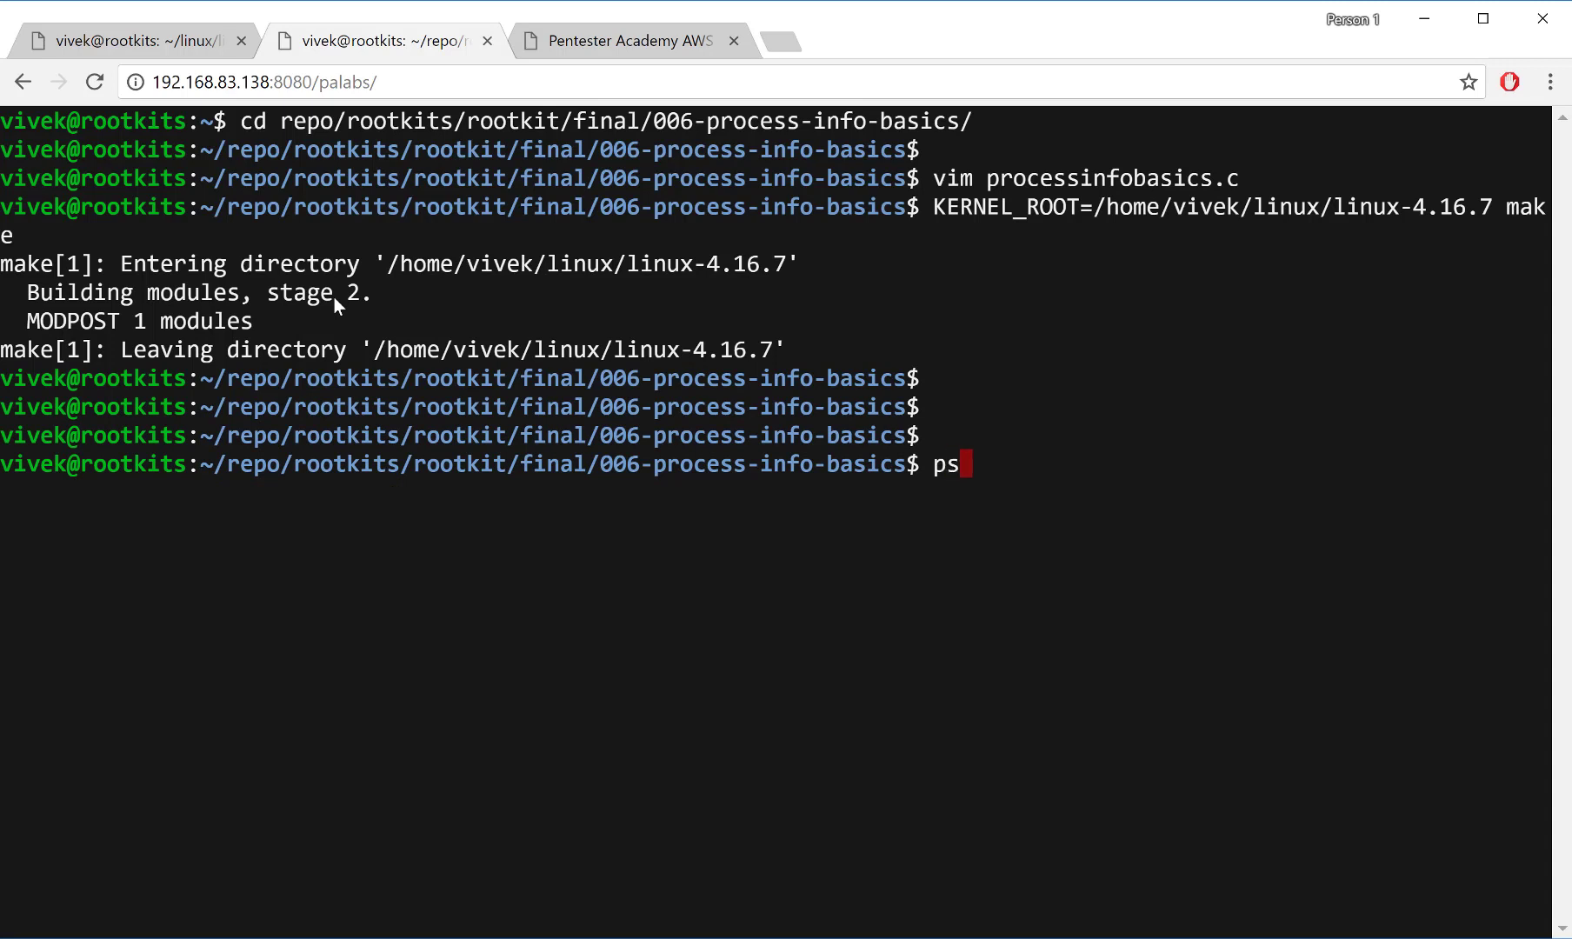
pyautogui.press('Return')
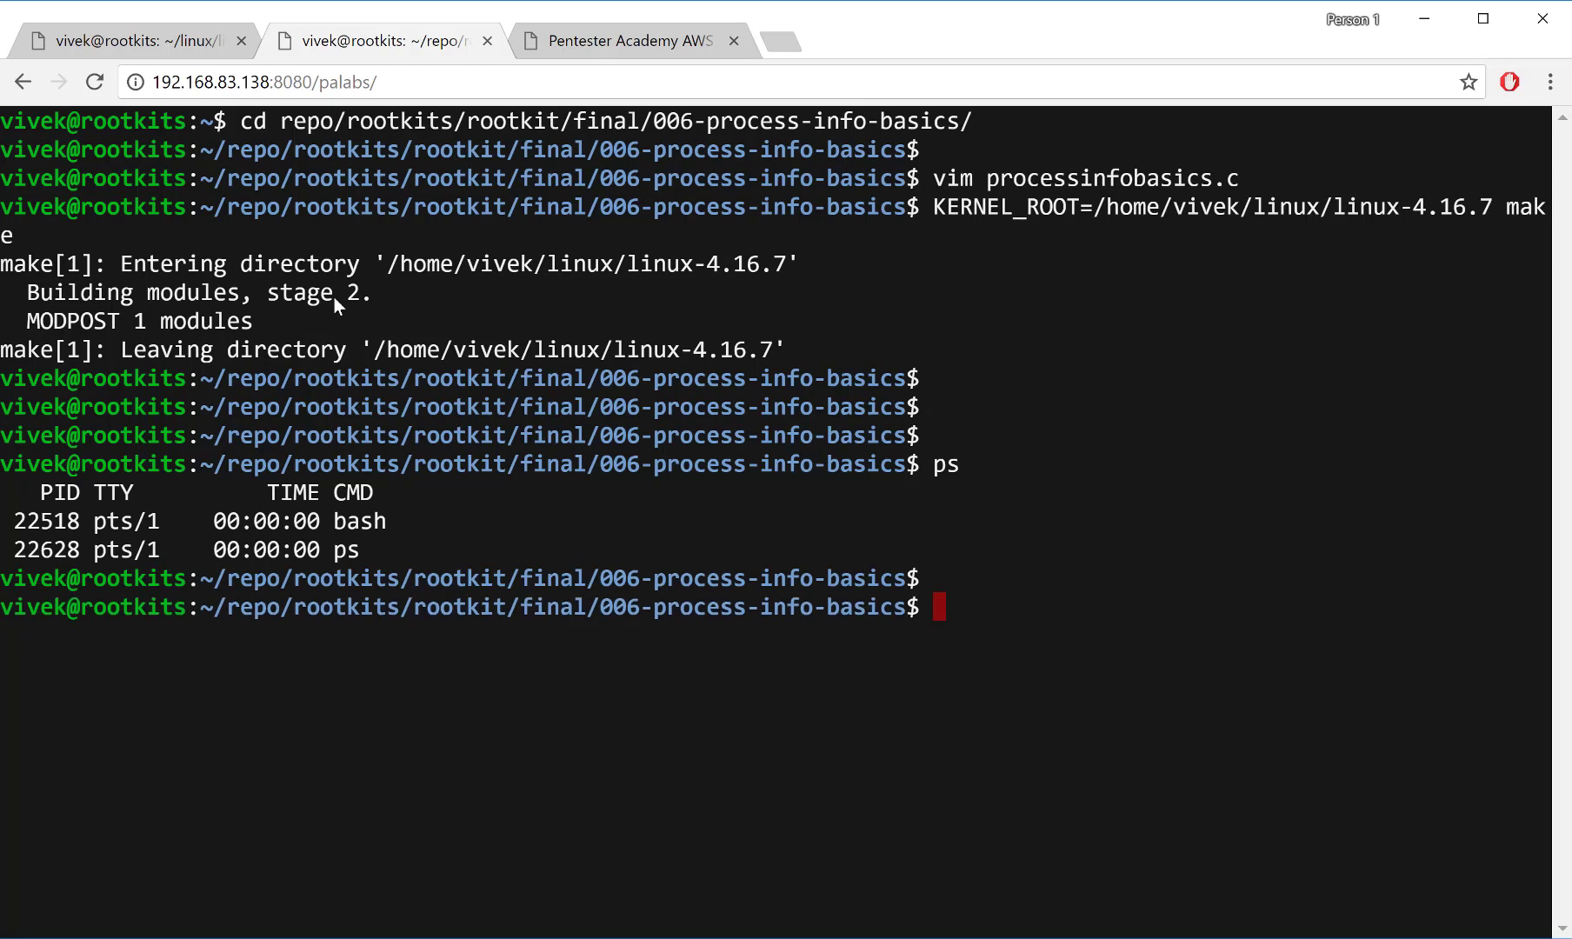
# Load processinfobasics.ko with sudo insmod process_id=22518 and enter the password
pyautogui.write('sudo insmod')
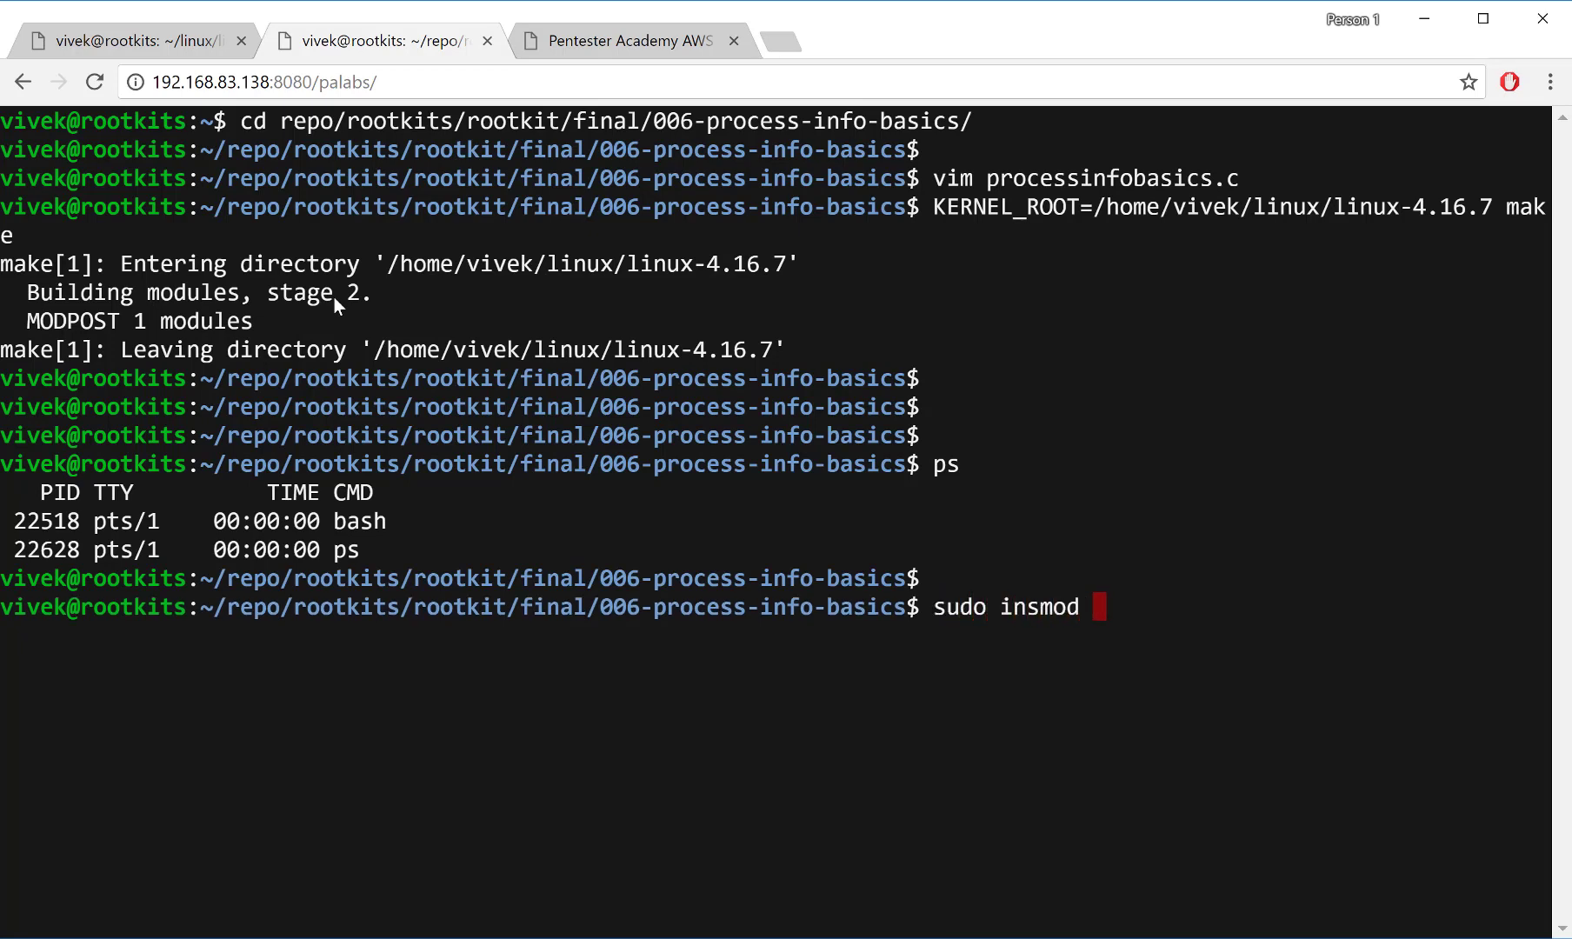
pyautogui.write('processinfobasics.')
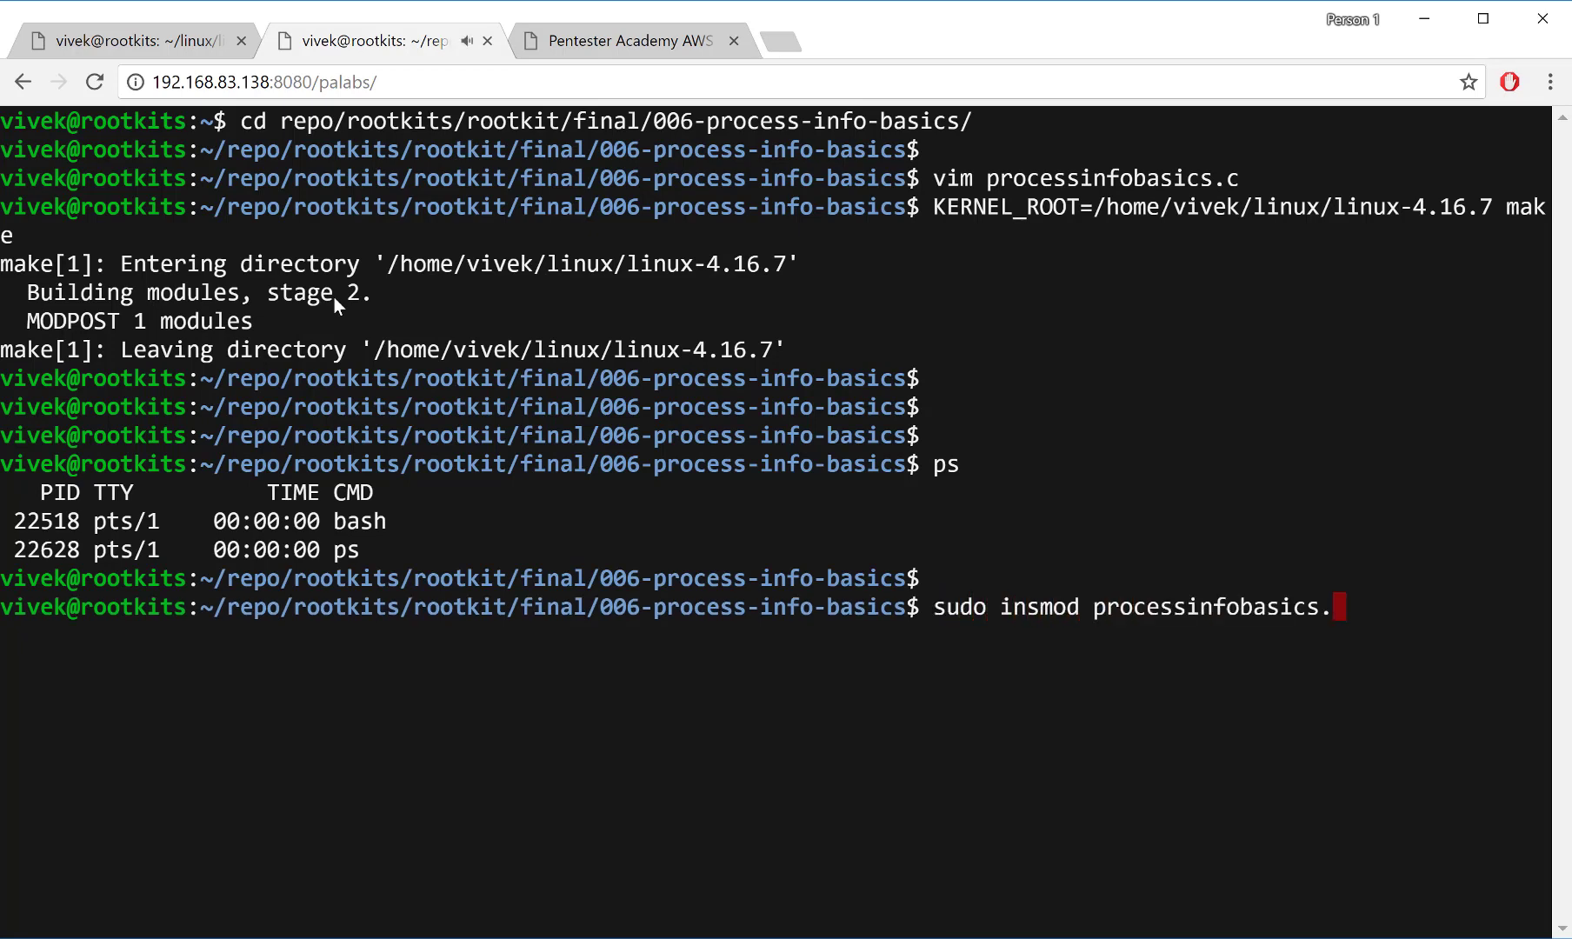
pyautogui.write('ko proce')
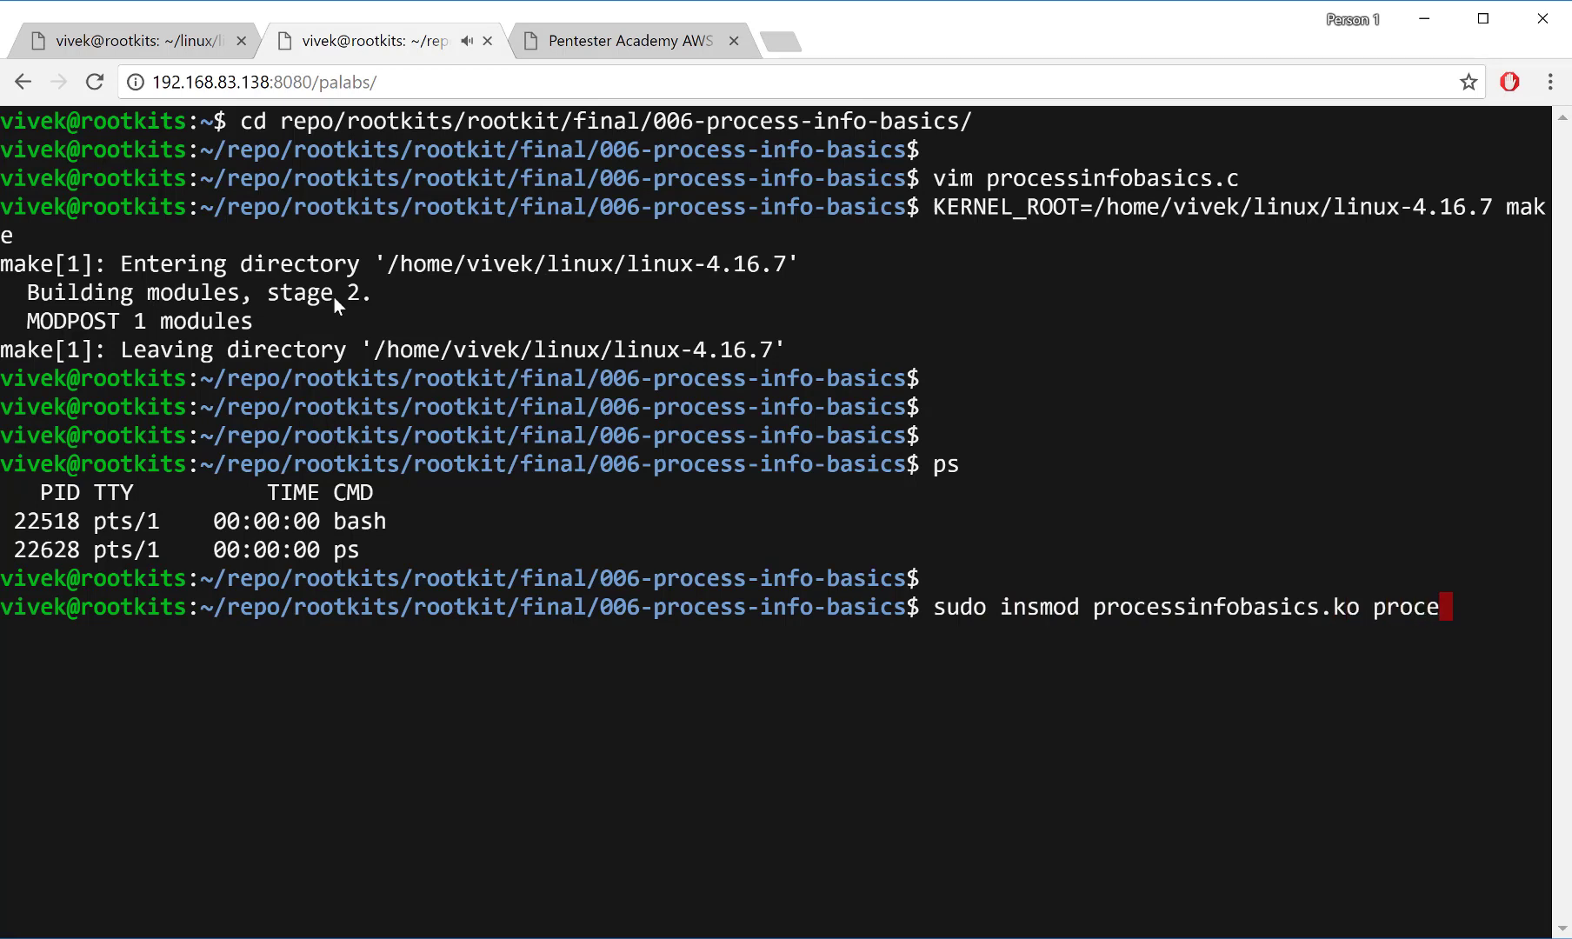
pyautogui.write('ss_id=')
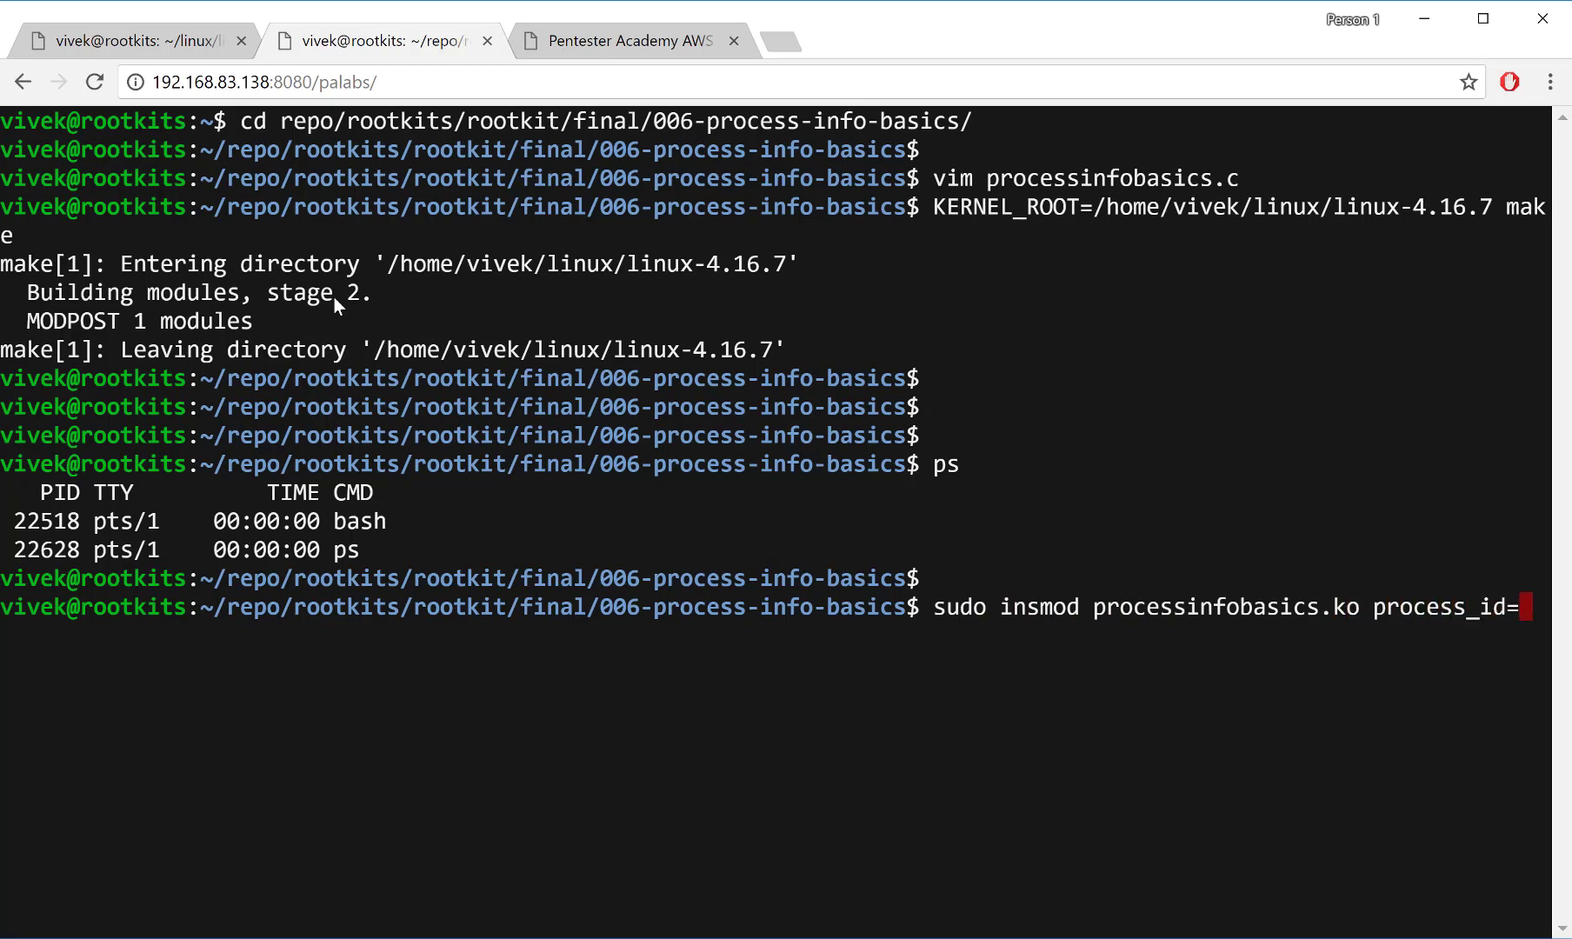
pyautogui.write('22518')
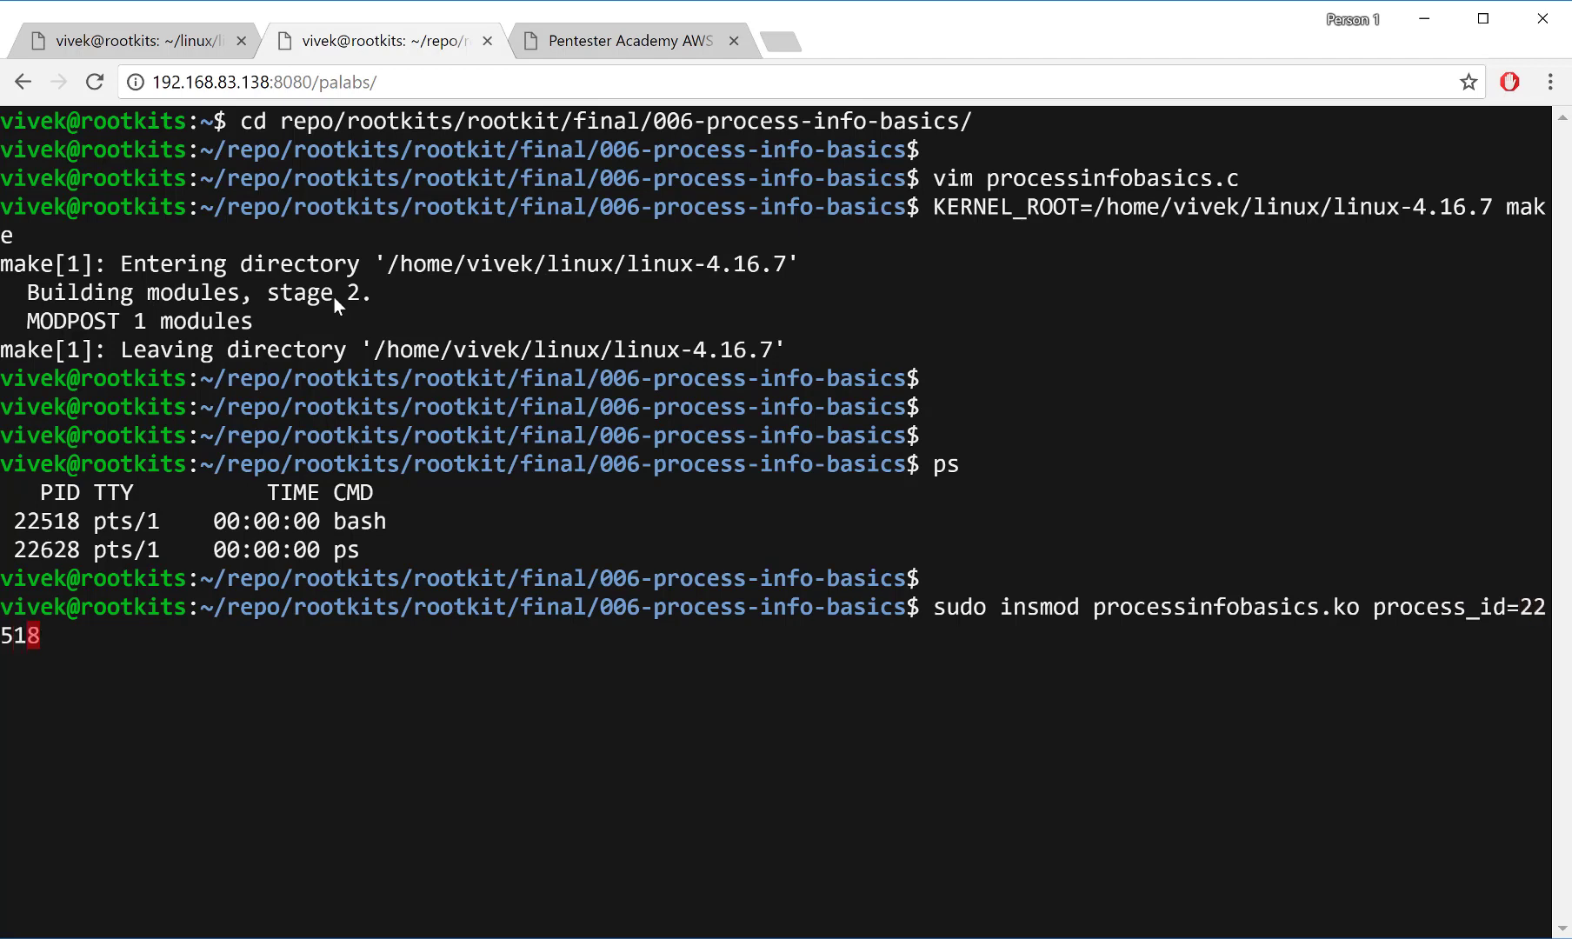
pyautogui.press('Return')
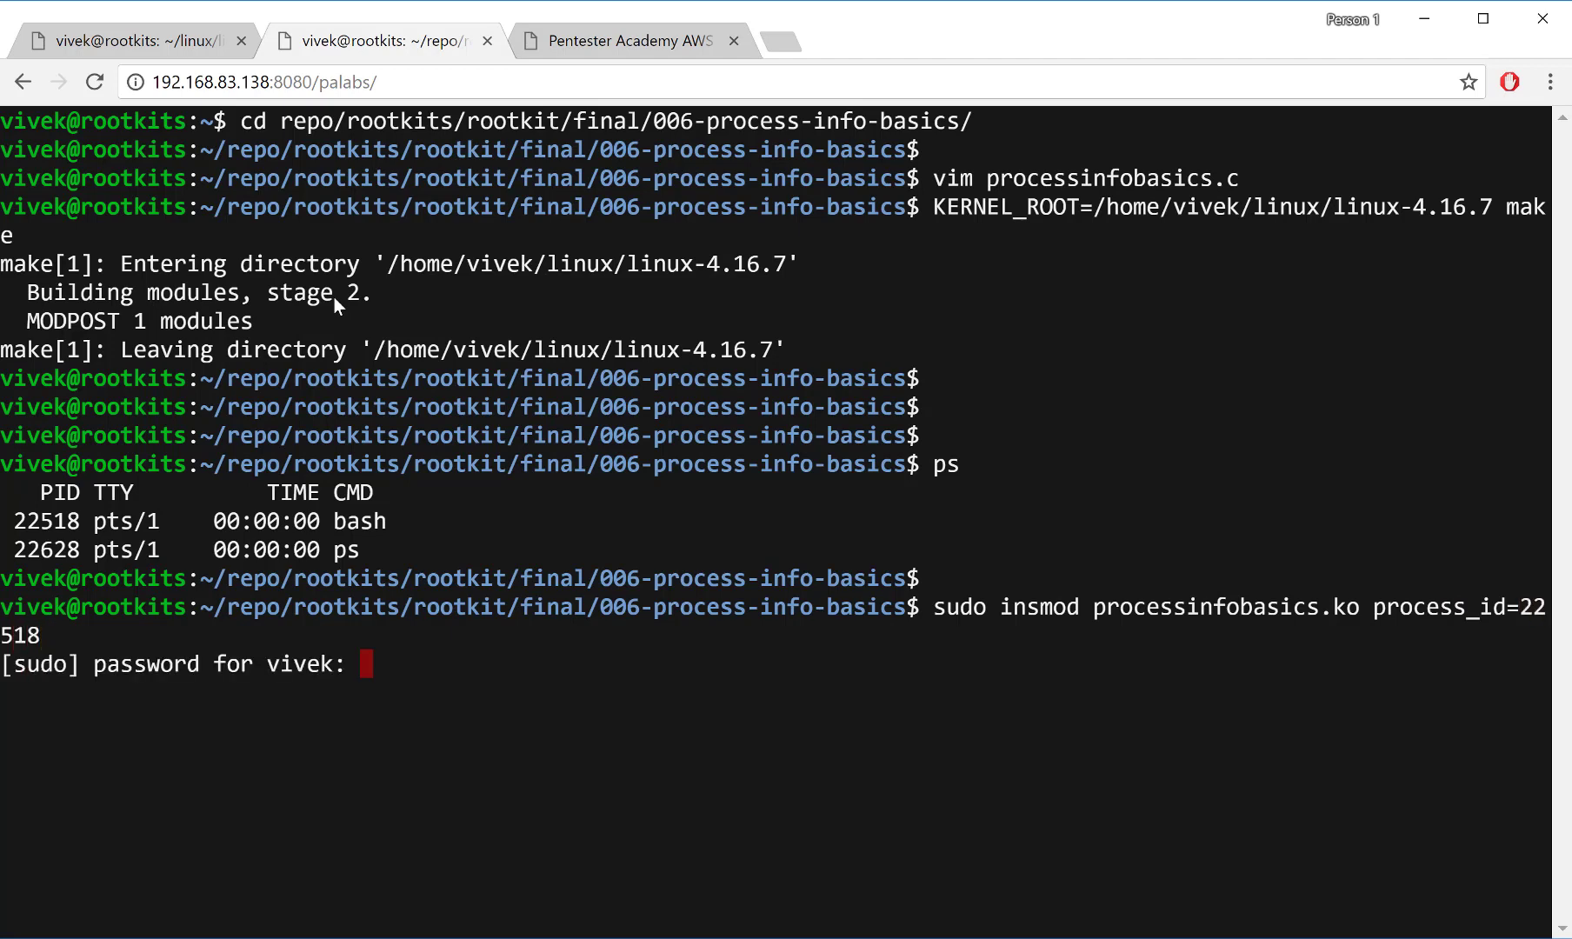
pyautogui.press('Return')
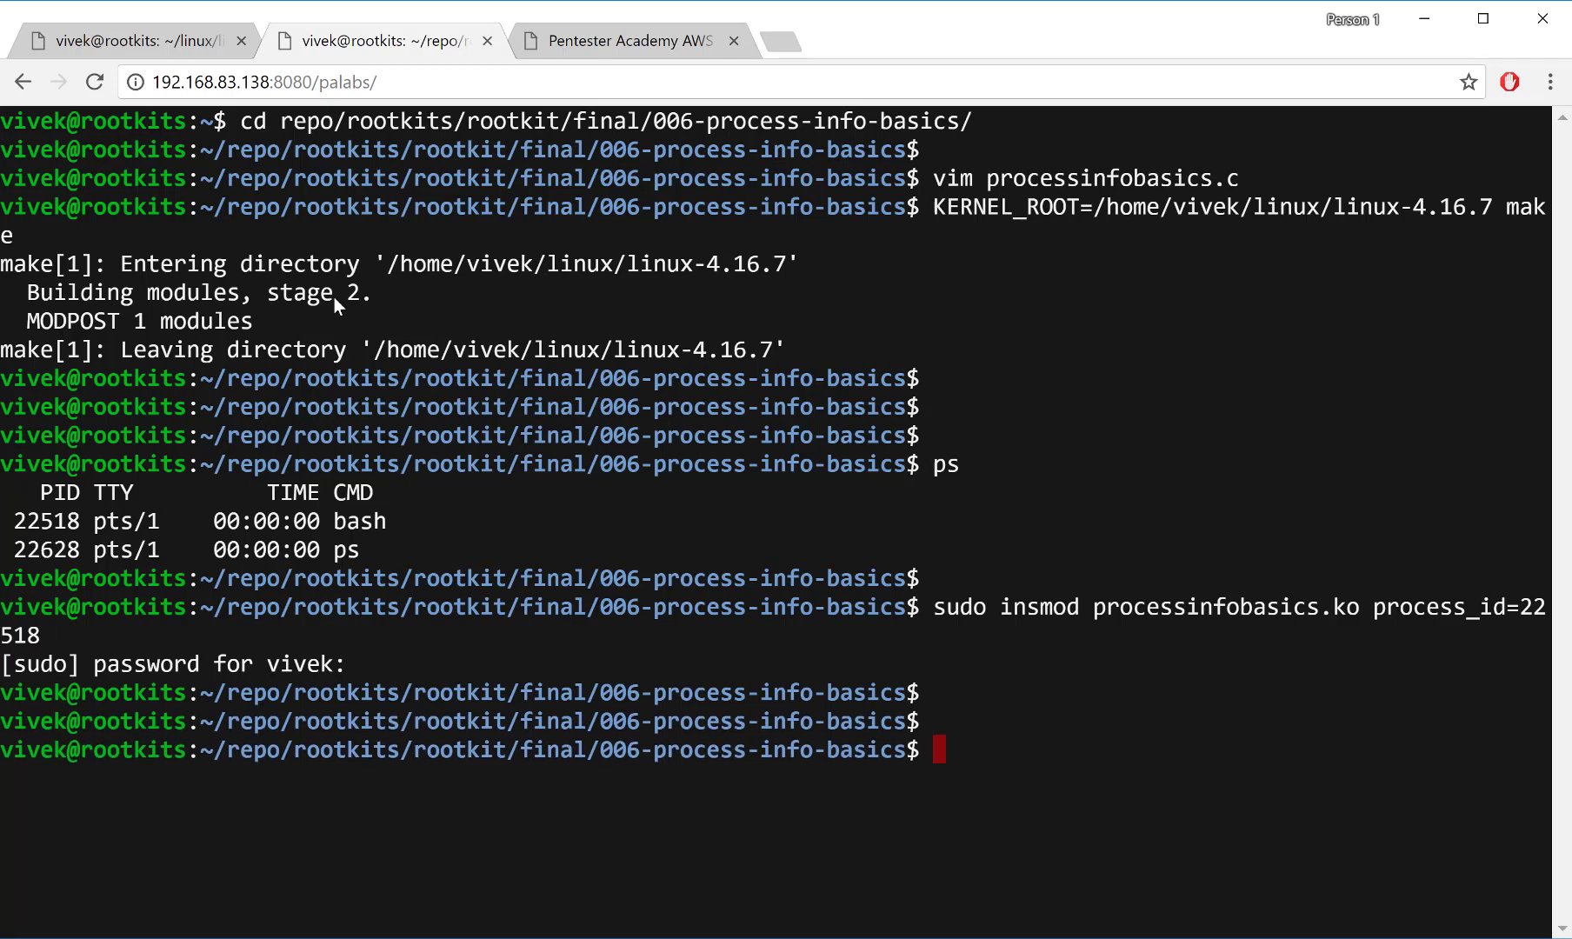
# Run dmesg to view bash PID 22518's process details and open files, then deselect the text
pyautogui.write('dmesg')
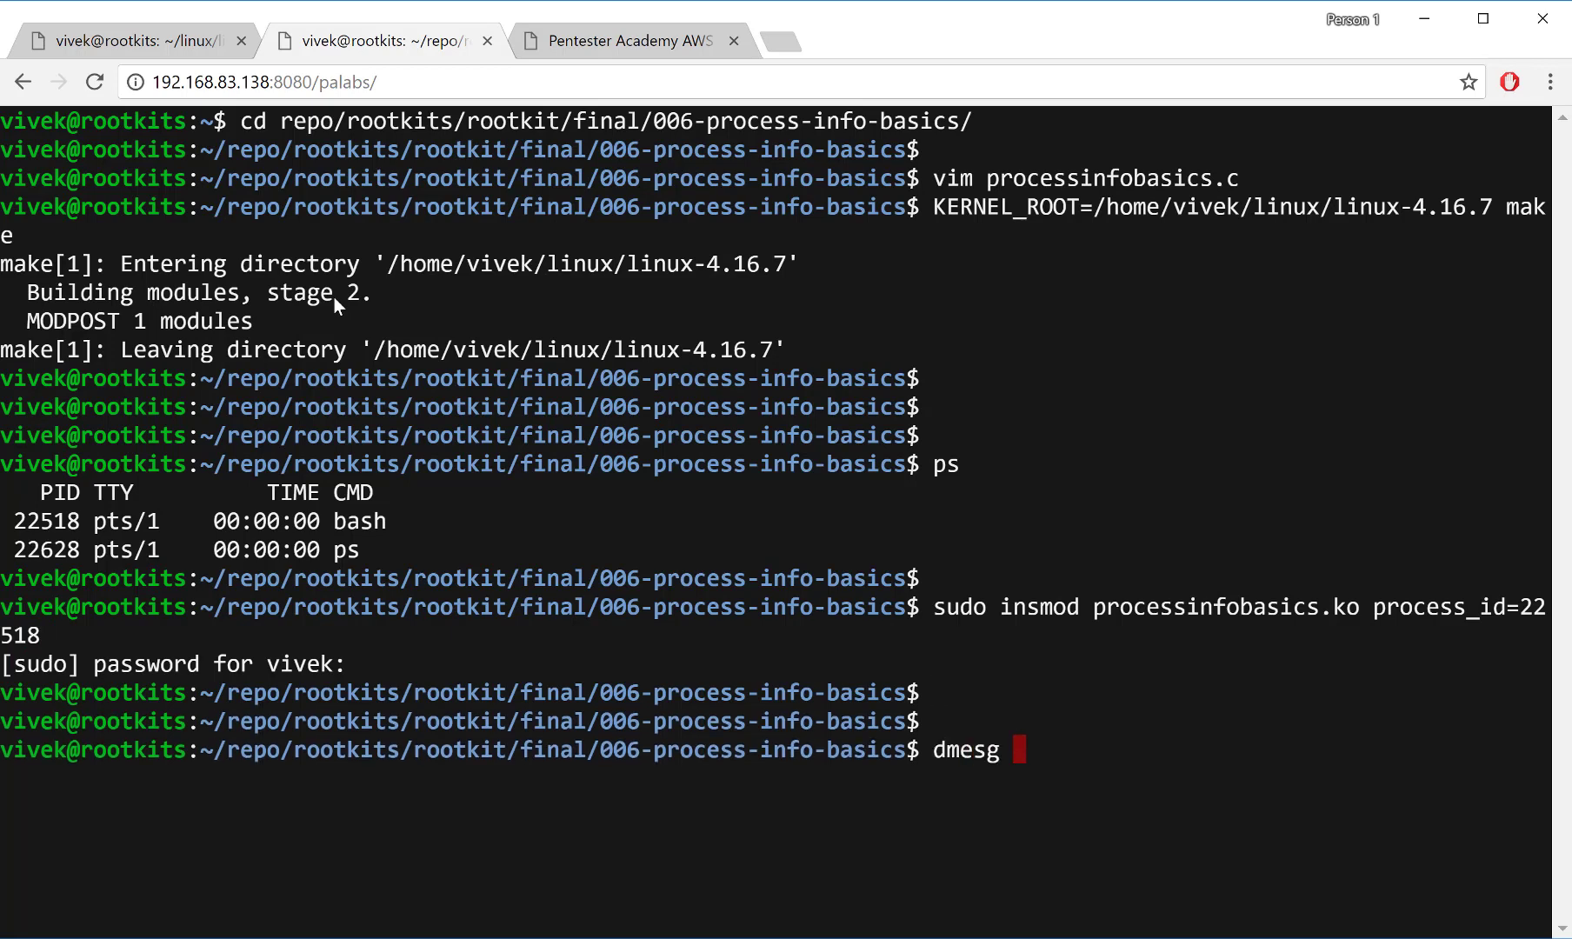
pyautogui.press('Return')
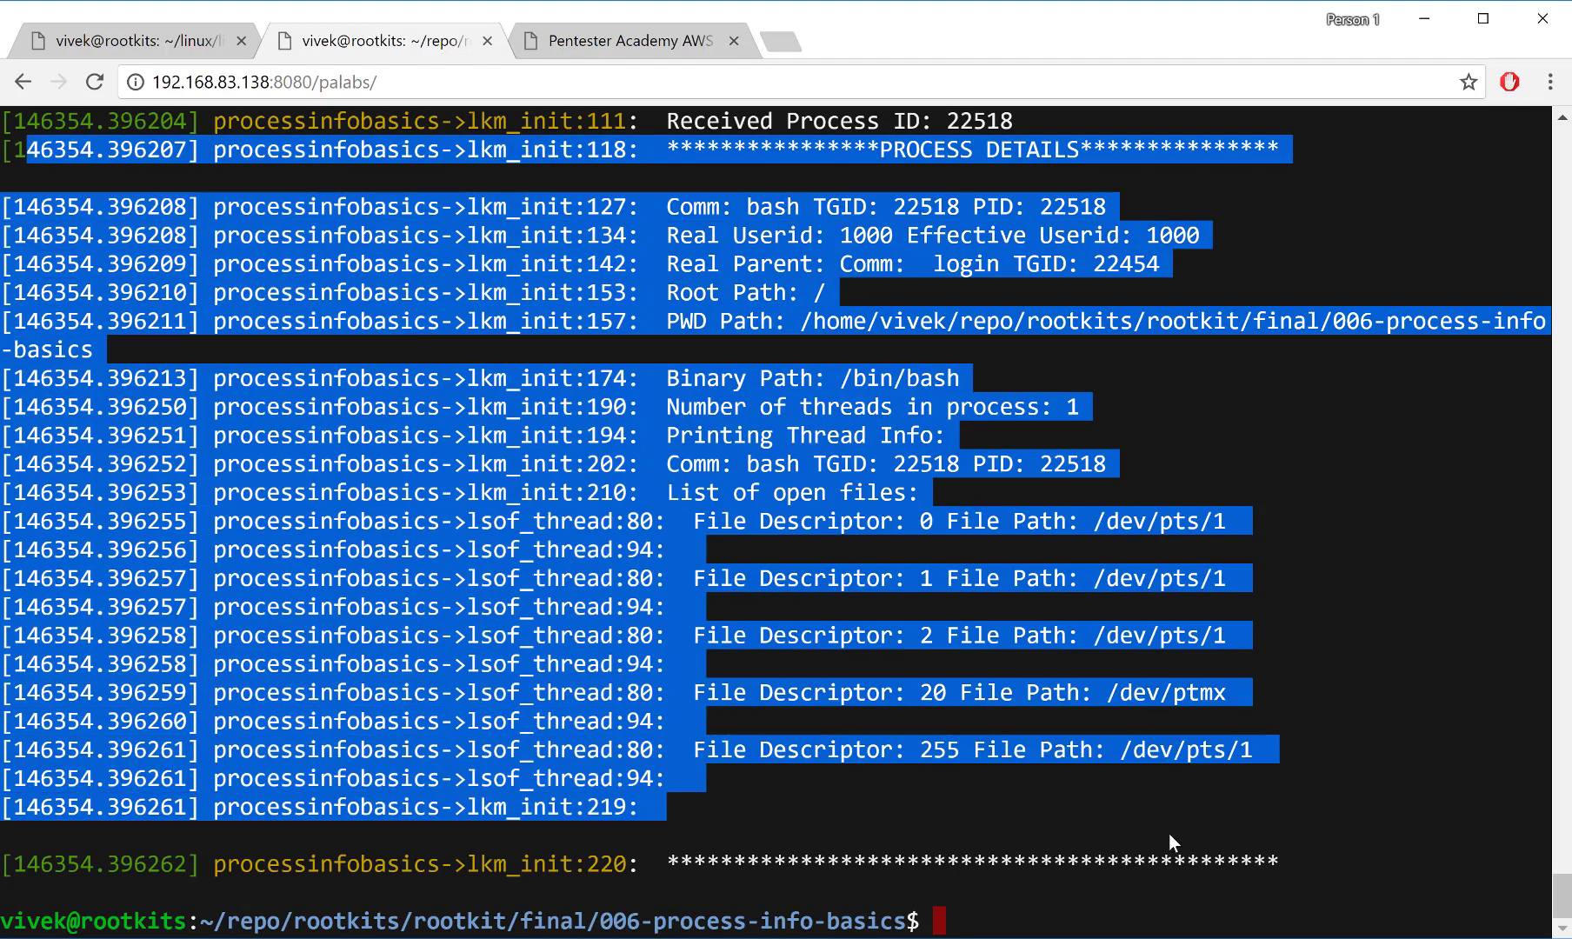
pyautogui.click(1115, 822)
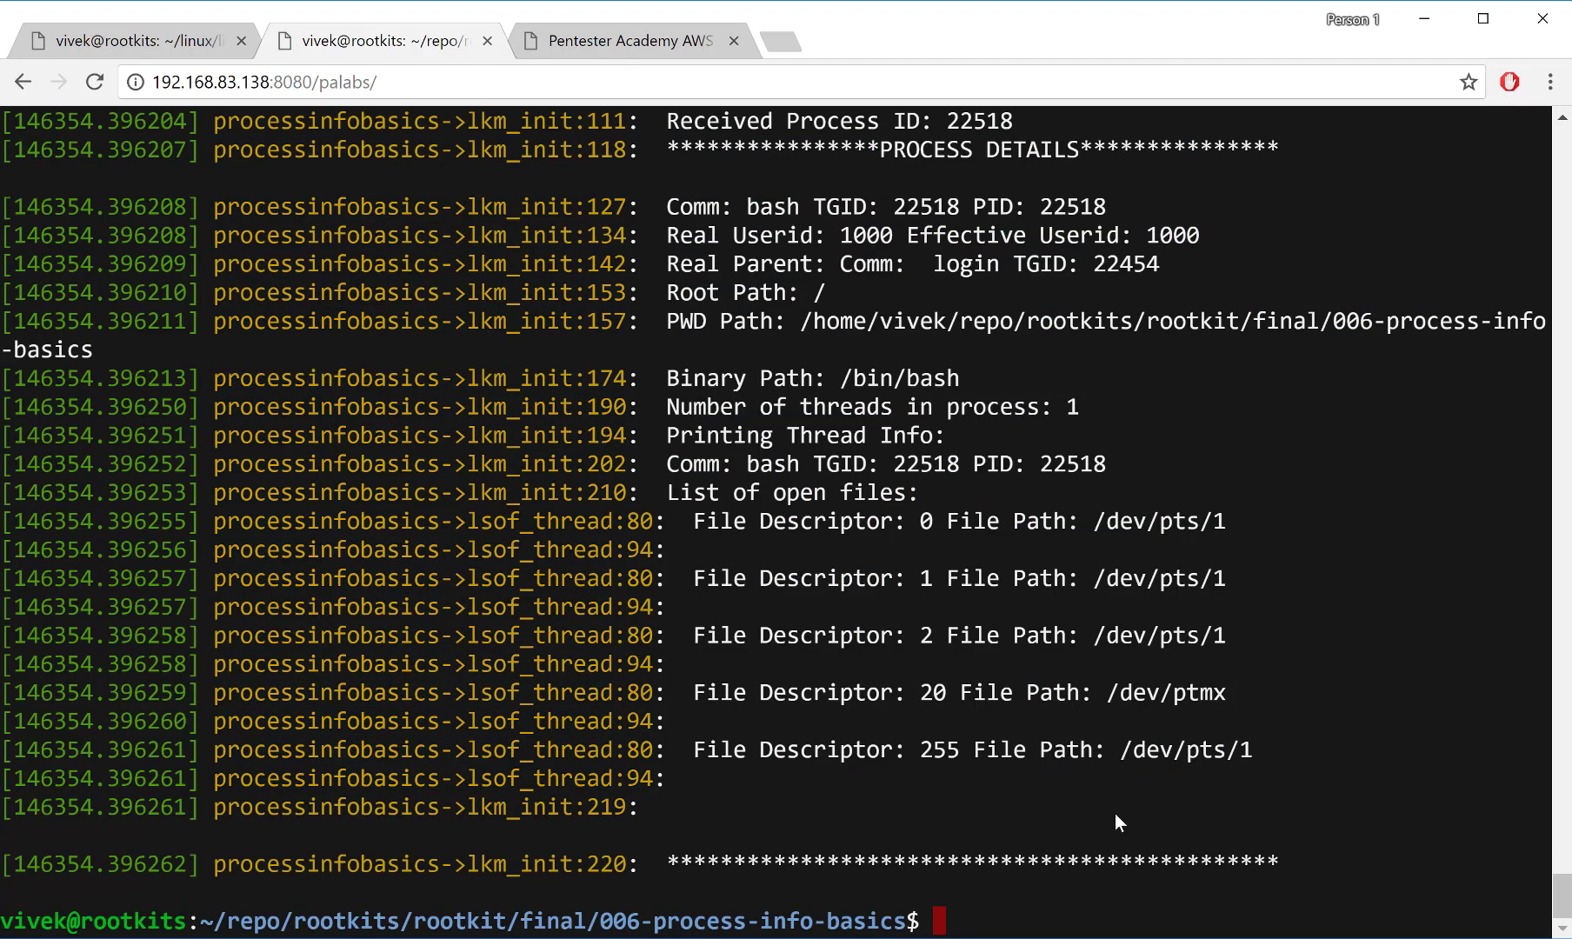
pyautogui.moveTo(1089, 839)
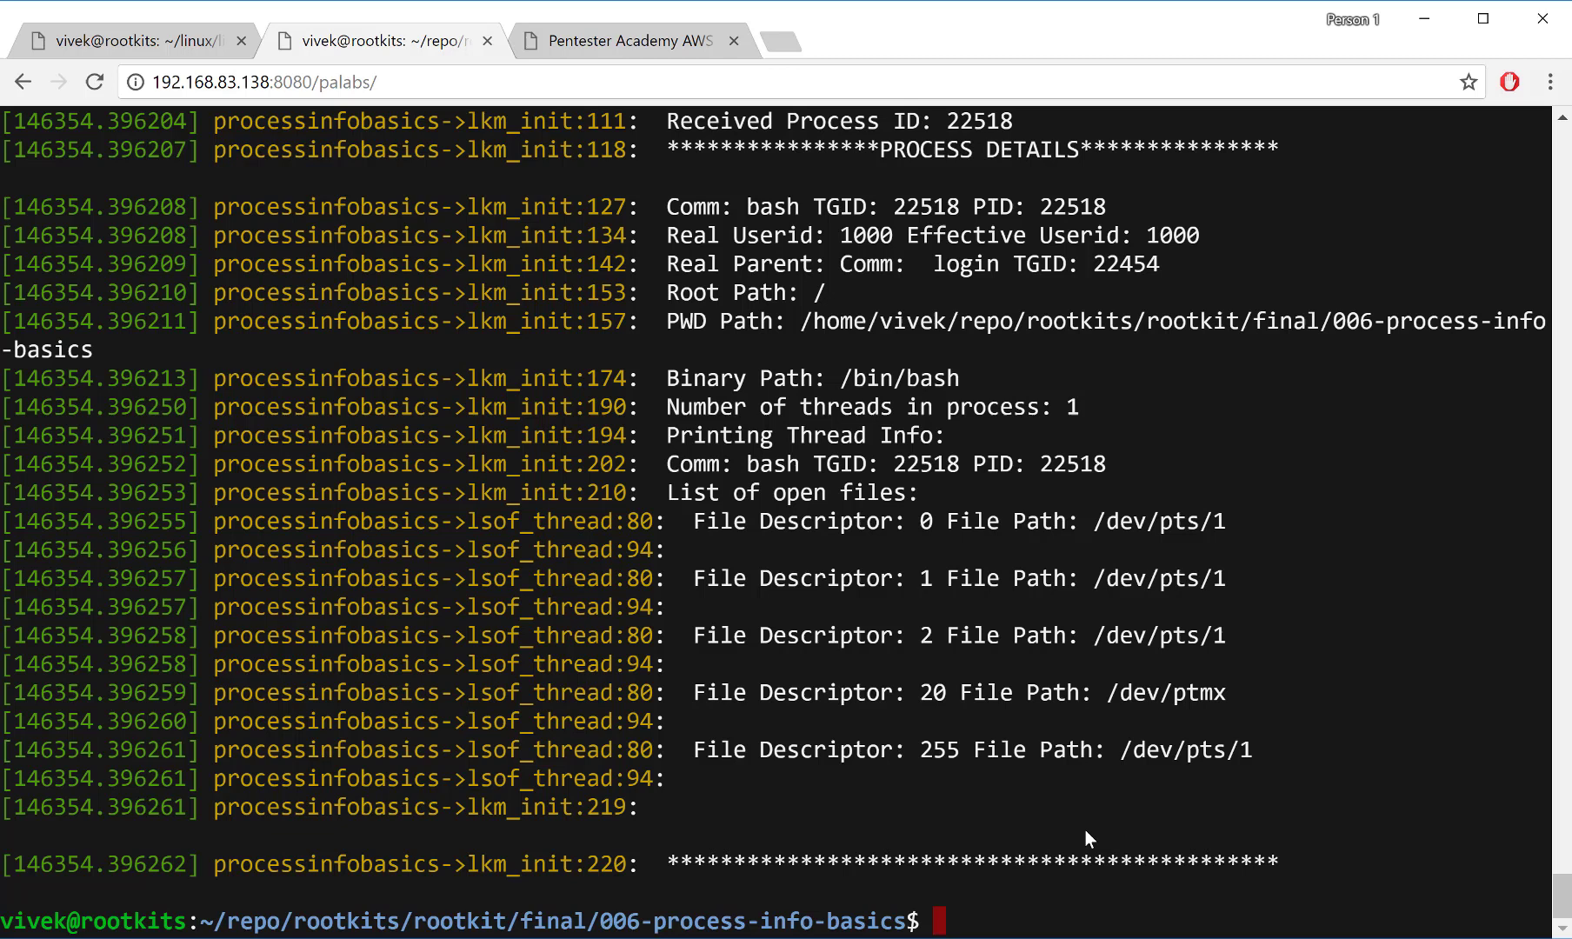
pyautogui.moveTo(1071, 818)
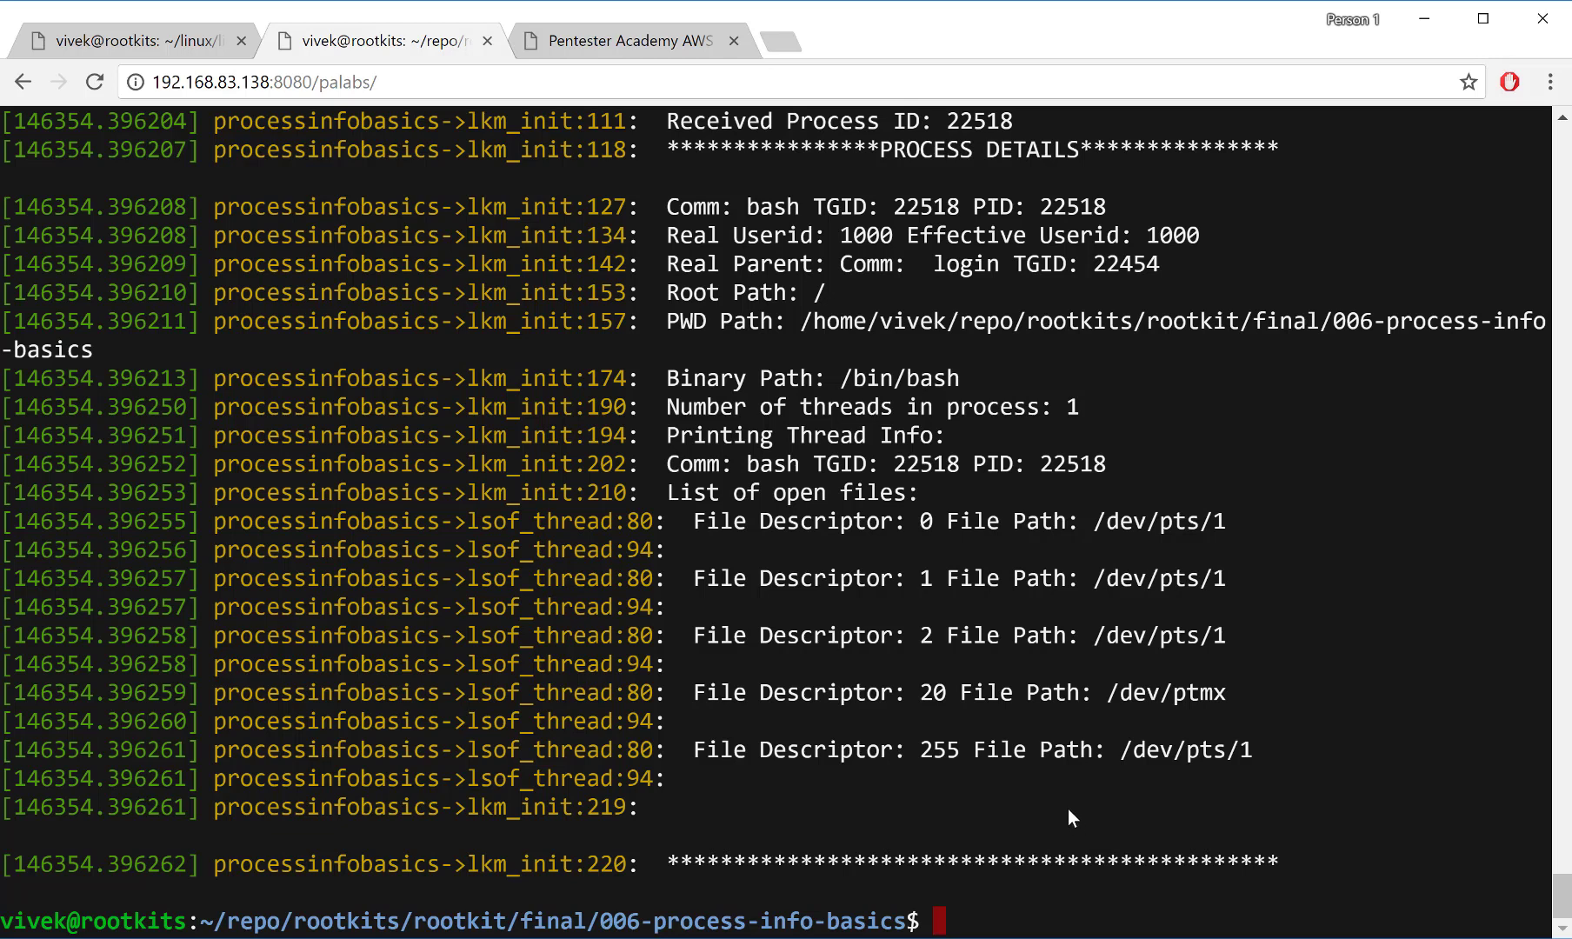